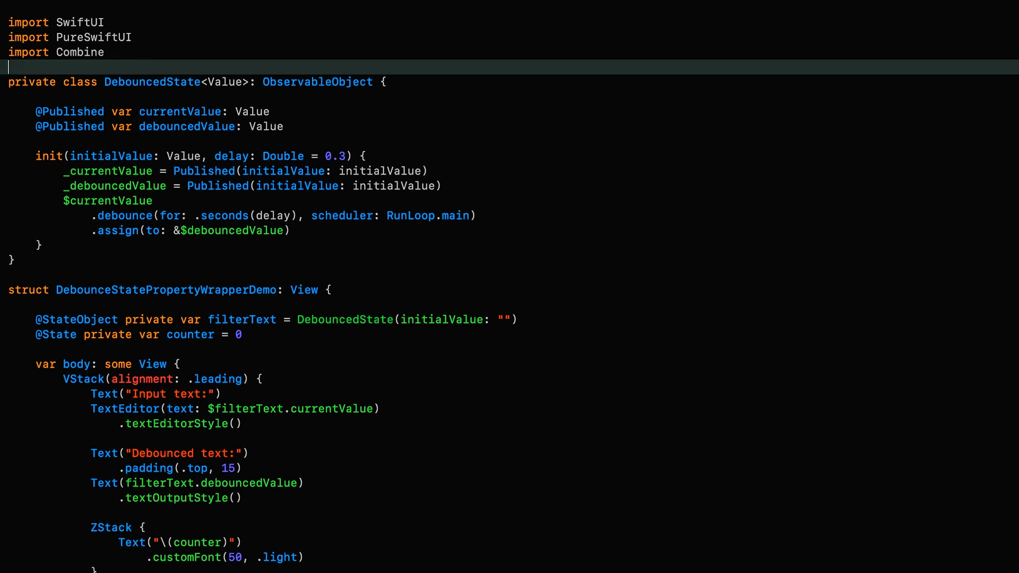
{"action": "type", "text": "@propertyWrapper"}
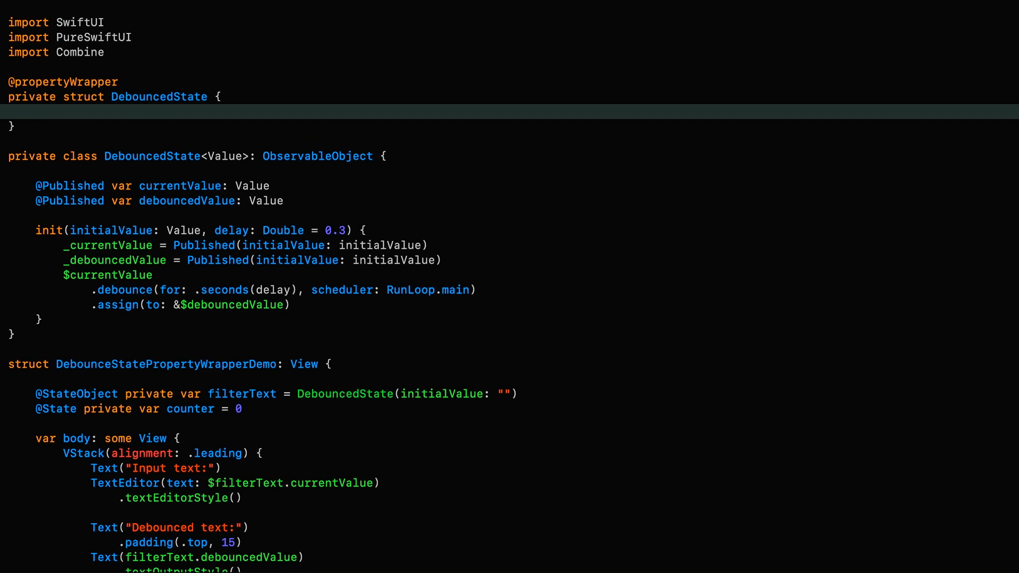
{"action": "left_click", "coordinate": [36, 111]}
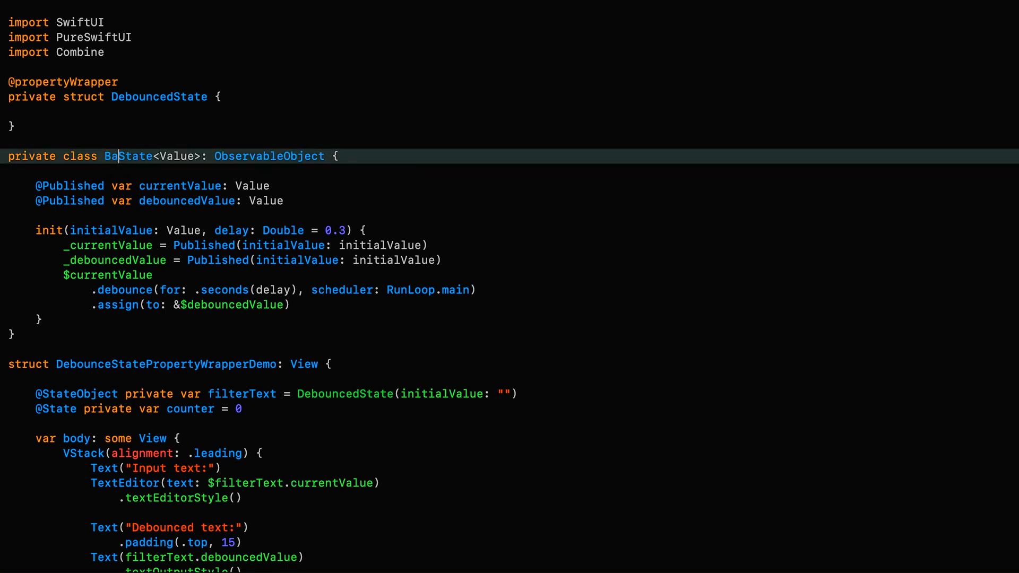
{"action": "type", "text": "cking"}
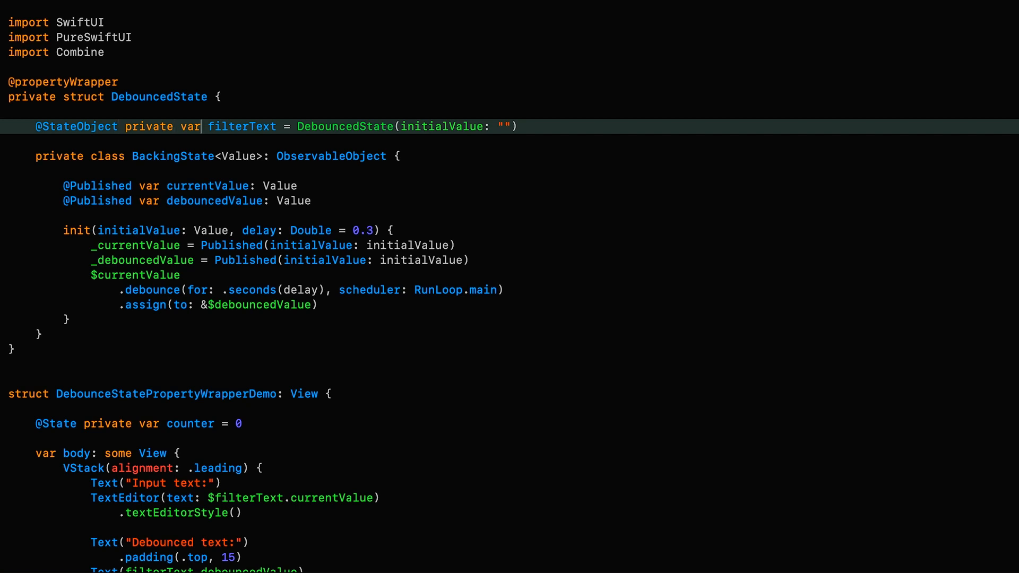
Rename the state object to backingState of type BackingState, dropping its initializer call.
{"action": "type", "text": "backingS"}
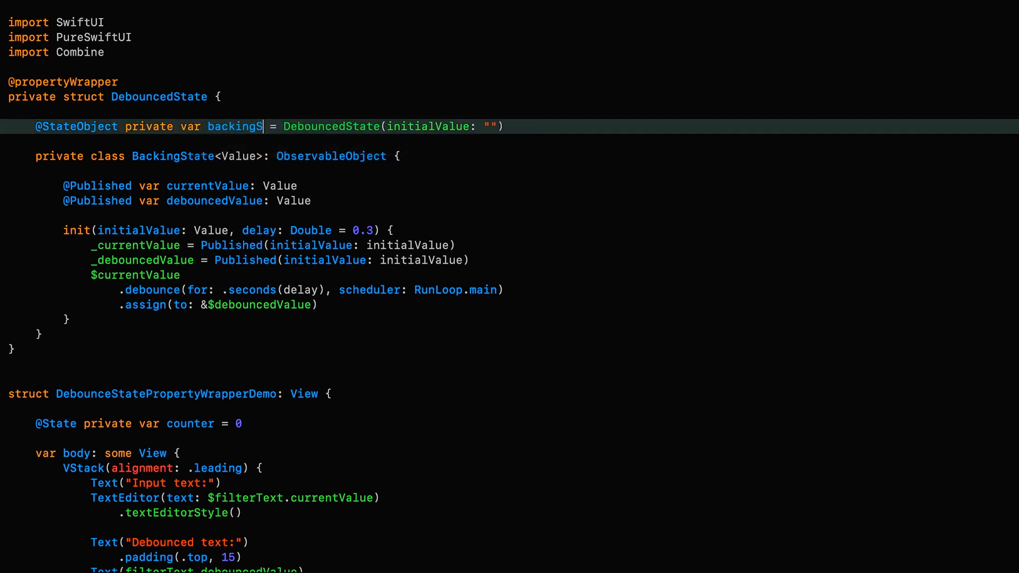
{"action": "type", "text": "tate:"}
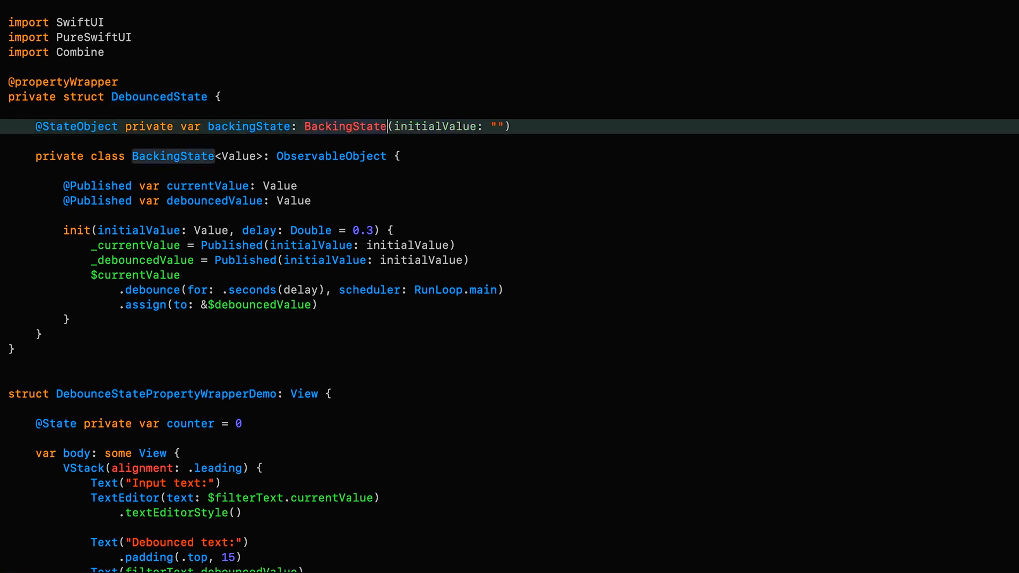
{"action": "key", "text": "Backspace"}
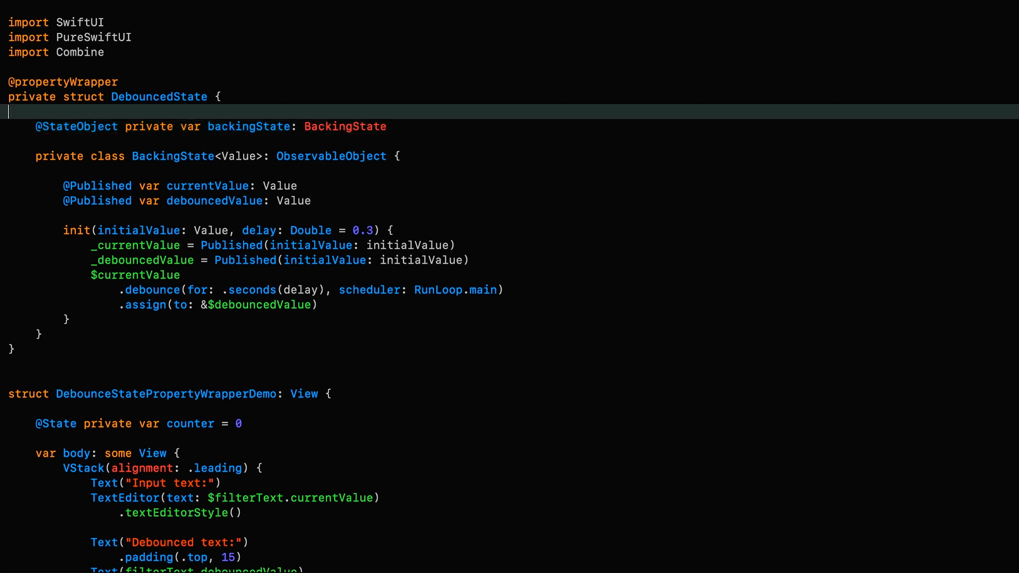
Make the wrapper generic as DebouncedState<Value>: DynamicProperty with backingState typed BackingState<Value>.
{"action": "type", "text": "<Value>"}
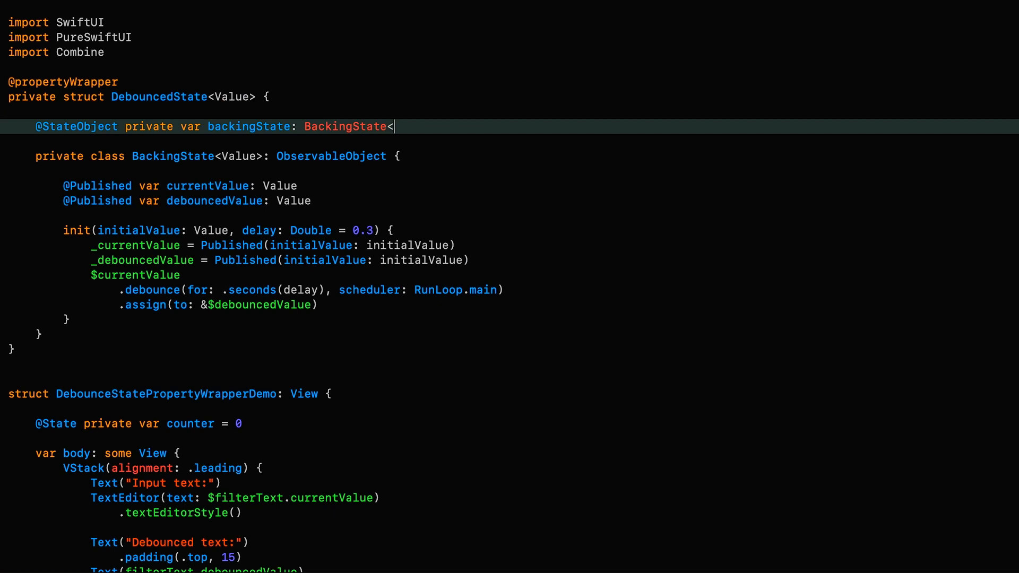
{"action": "type", "text": "Value>"}
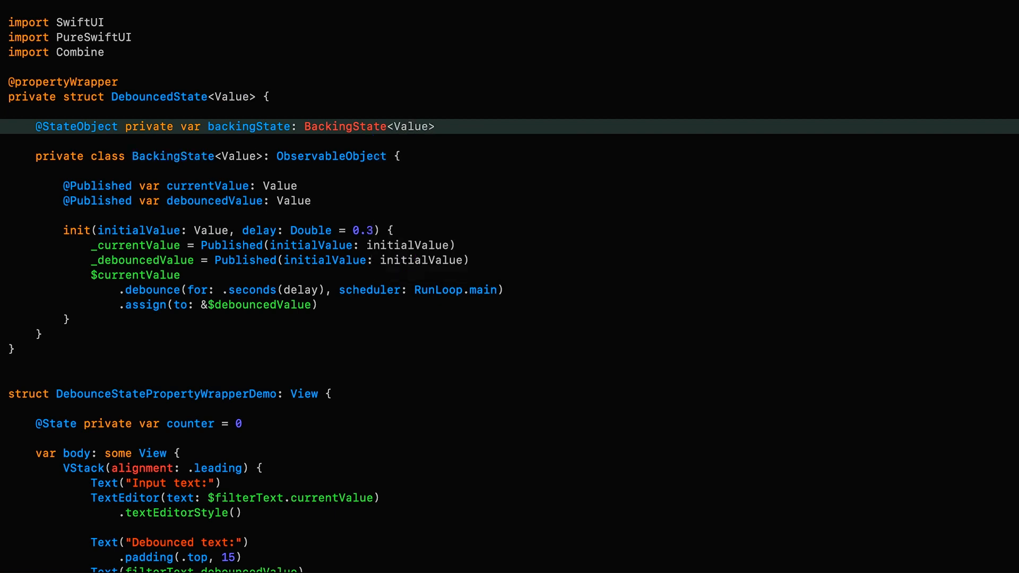
{"action": "left_click", "coordinate": [434, 126]}
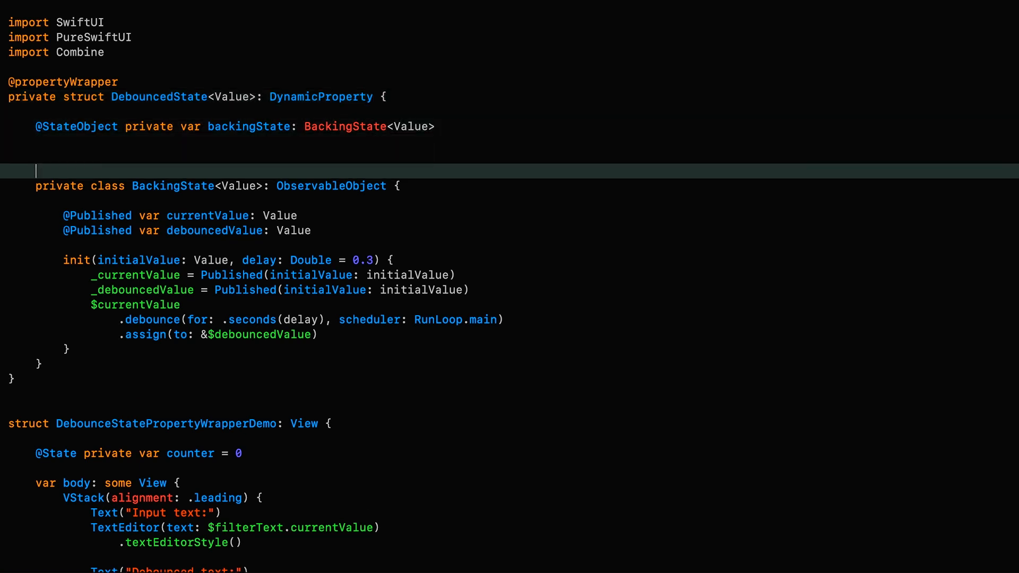
Add init(wrappedValue: Value, delay: Double = 0.3) and remove the default delay from BackingState's init.
{"action": "type", "text": "init(wrappedValue:"}
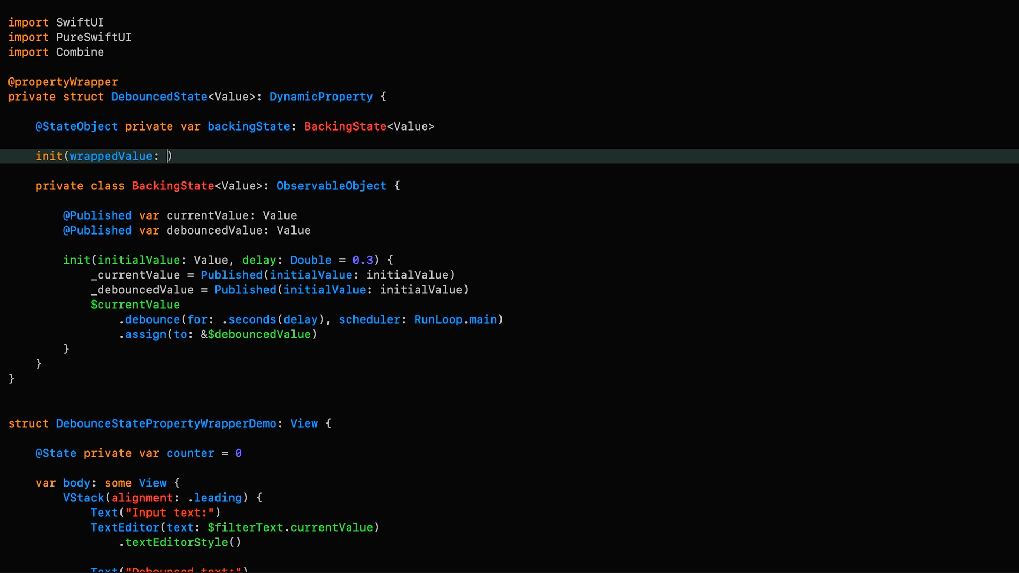
{"action": "type", "text": "Value,"}
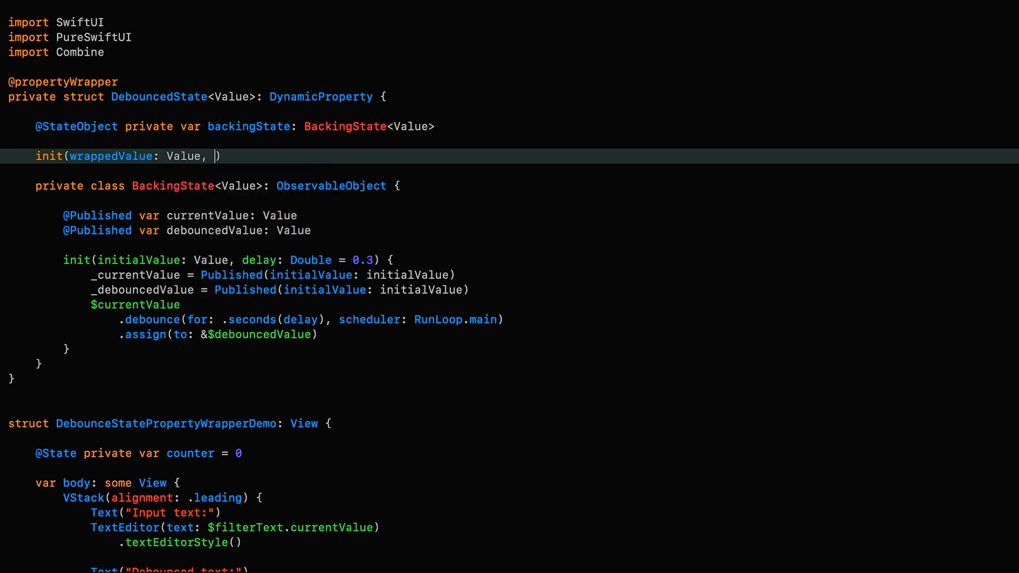
{"action": "type", "text": "delay:"}
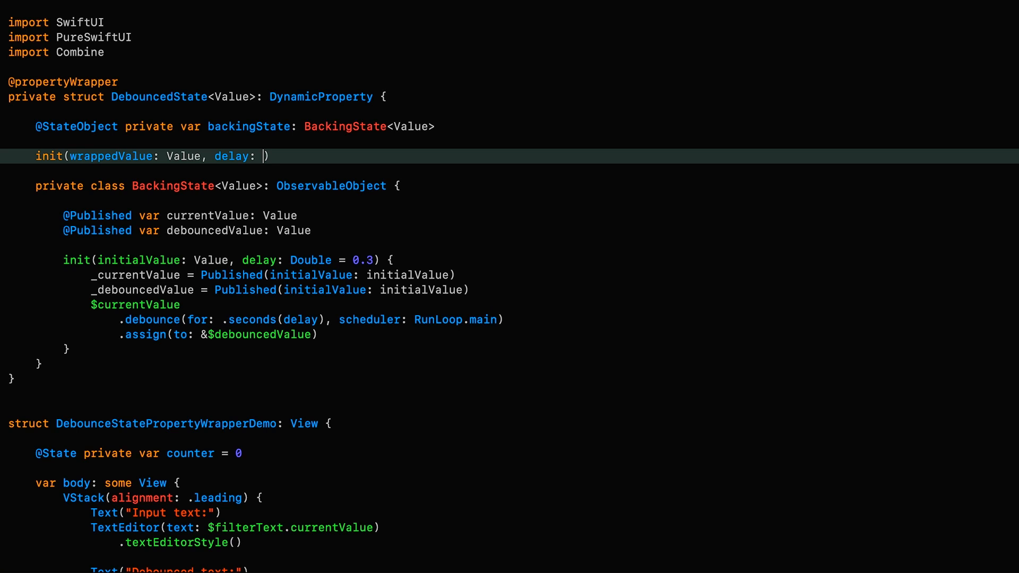
{"action": "type", "text": "Double = 0.3"}
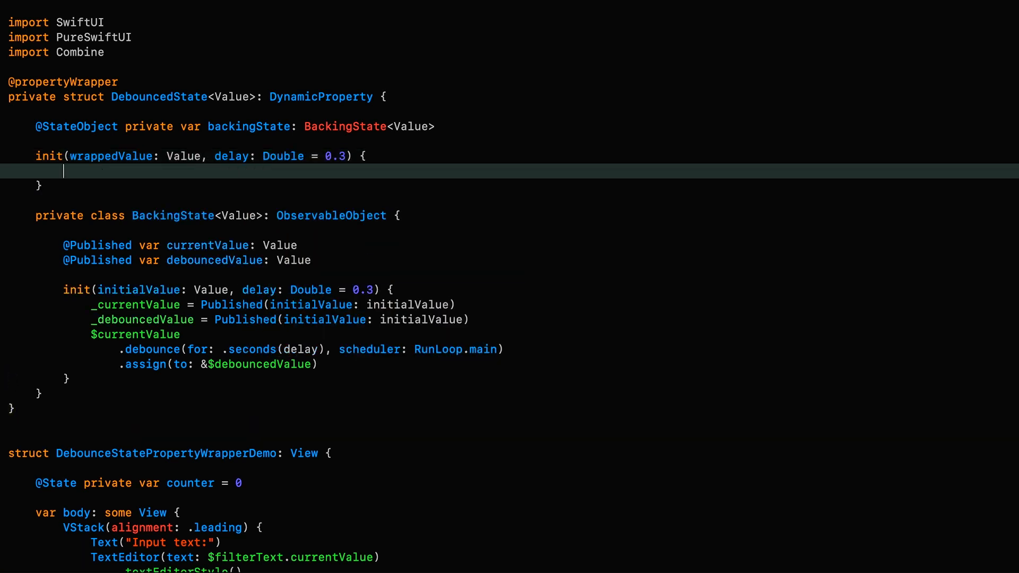
{"action": "left_click", "coordinate": [373, 289]}
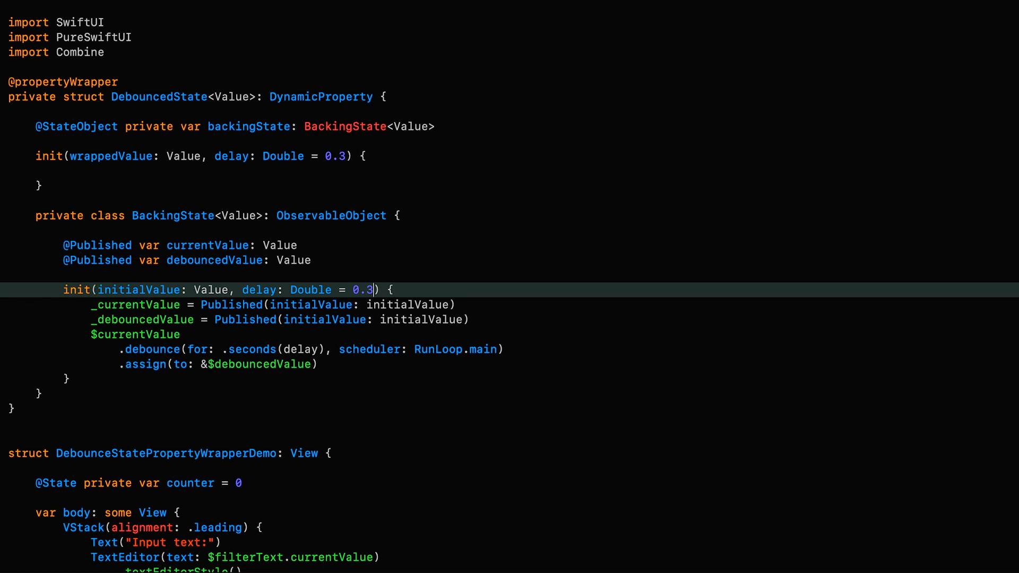
{"action": "key", "text": "Backspace"}
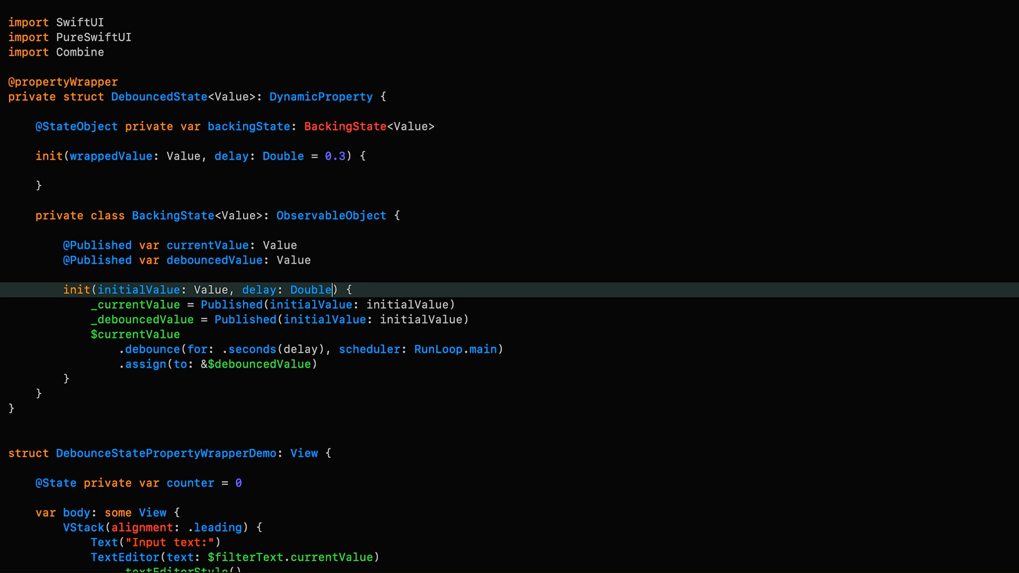
Add init(initialValue: Value, delay: Double = 0.3) and begin the self.init delegation in the wrappedValue init.
{"action": "type", "text": "in"}
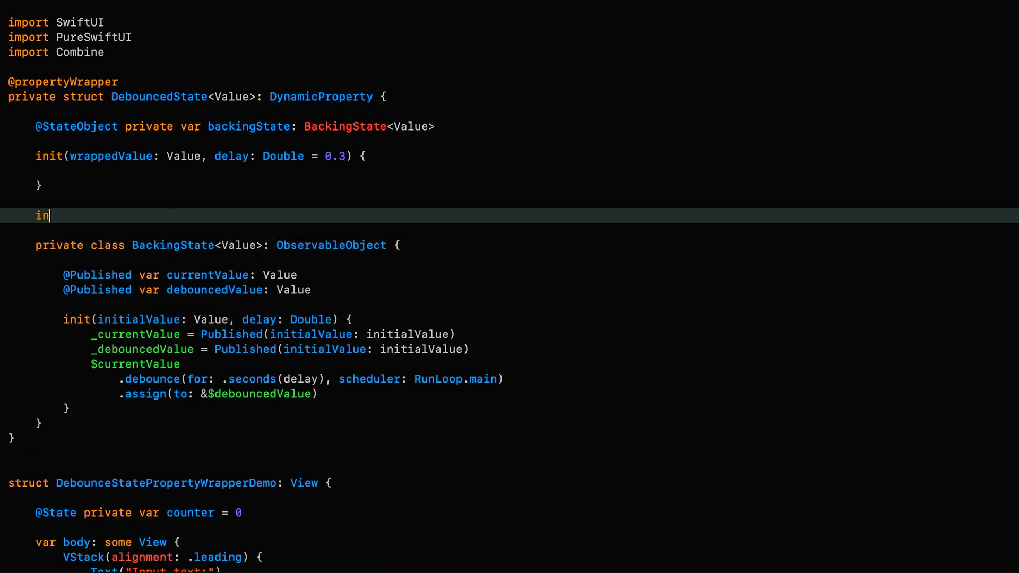
{"action": "type", "text": "it(initialV"}
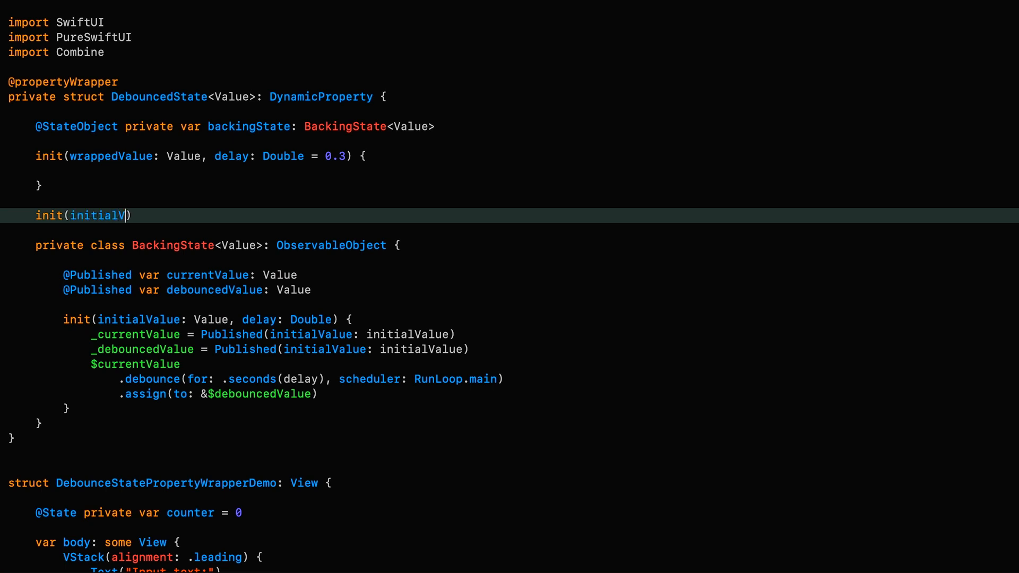
{"action": "type", "text": "alue: Value,"}
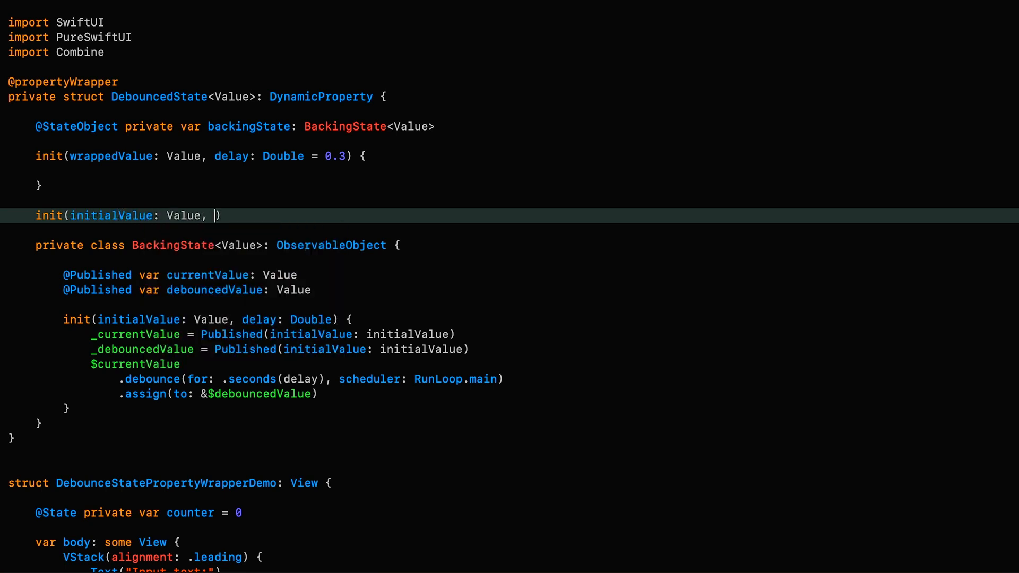
{"action": "type", "text": "delay: Double = 0.3"}
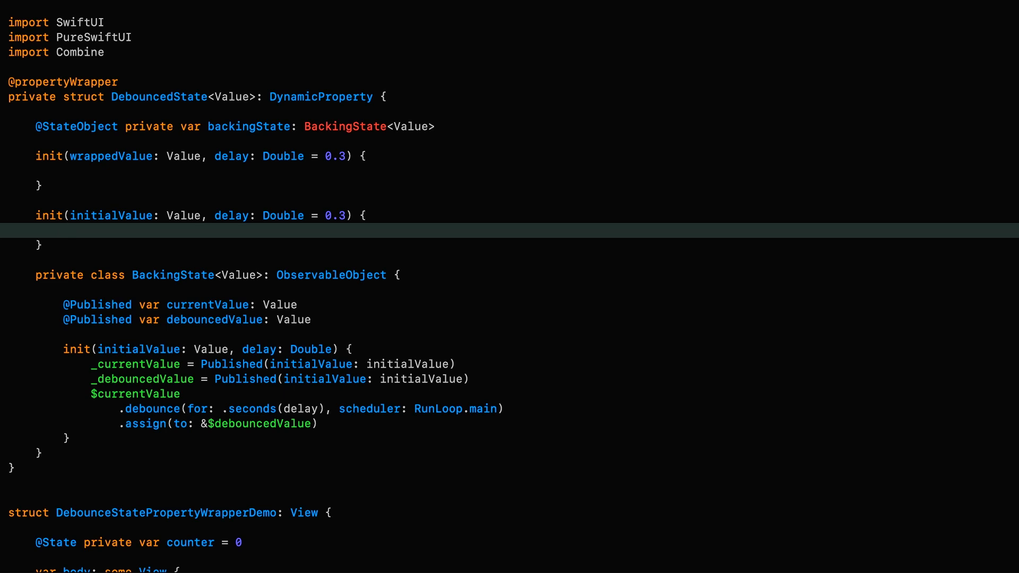
{"action": "left_click", "coordinate": [63, 231]}
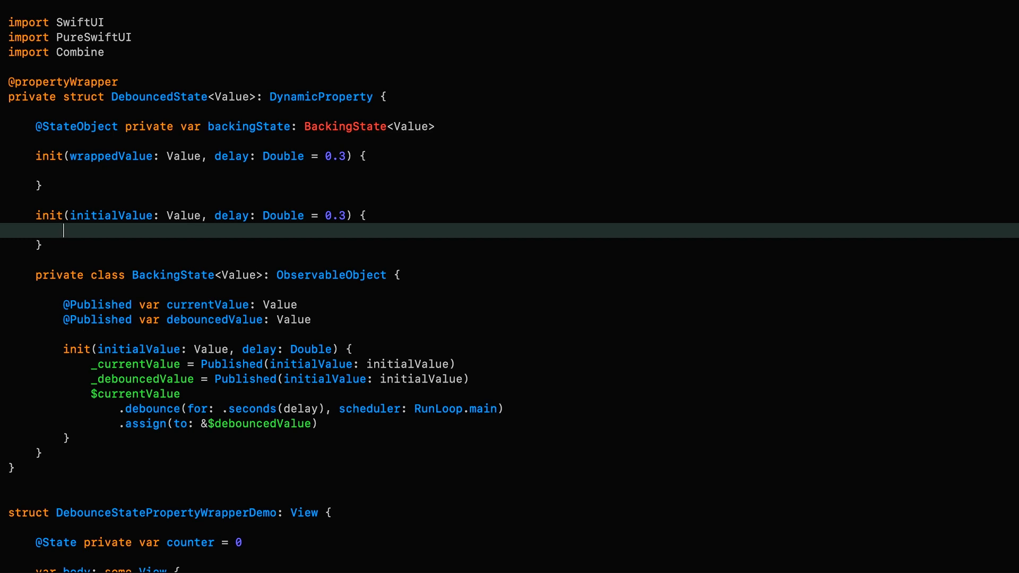
{"action": "type", "text": "self.init(initialValue: Value"}
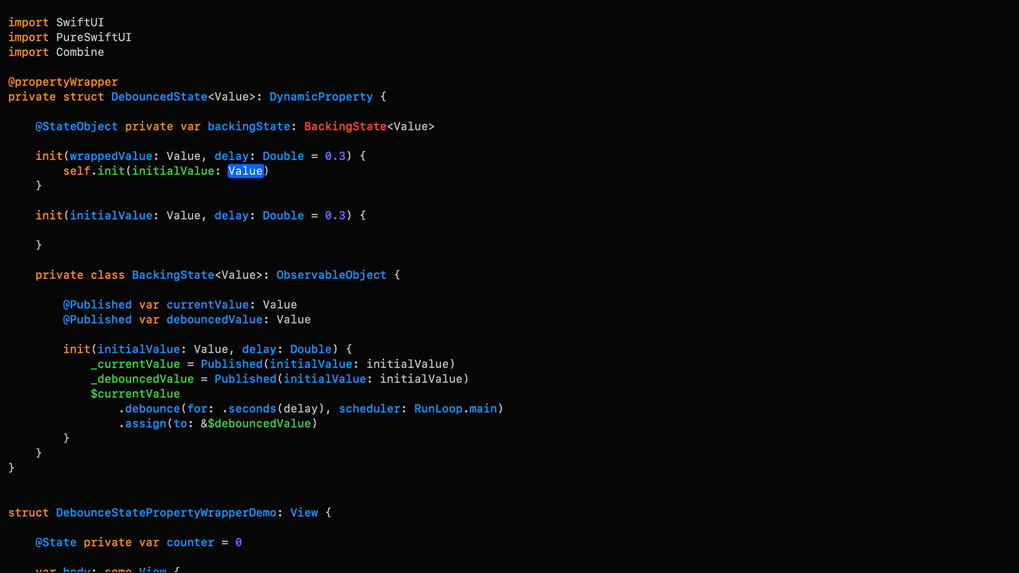
Delegate to self.init(initialValue: wrappedValue, delay:), create _backingState as StateObject(BackingState(initialValue:delay:)), and start var wrappedValue.
{"action": "type", "text": "wrappedValue, delay: delay"}
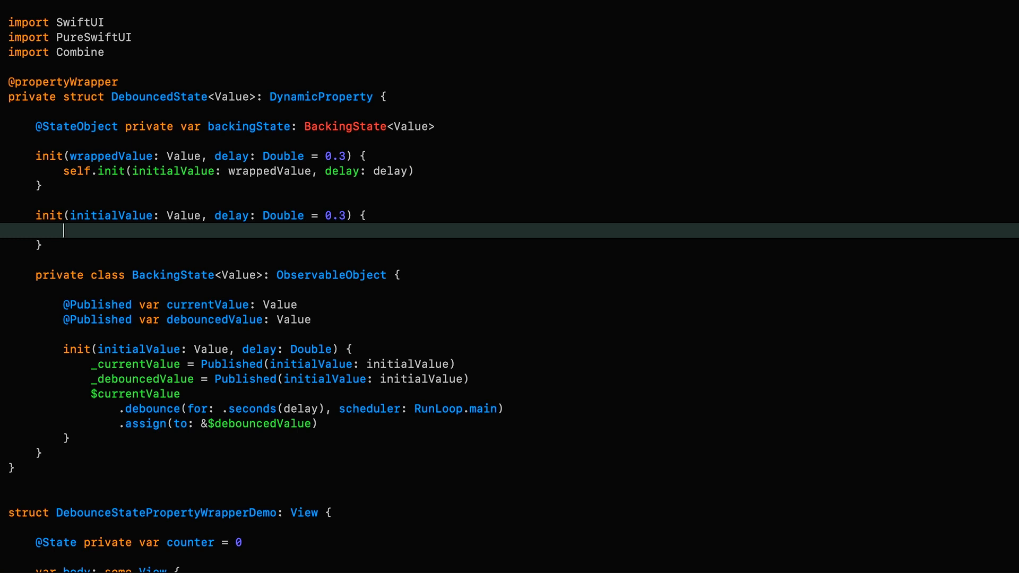
{"action": "type", "text": "_backingState"}
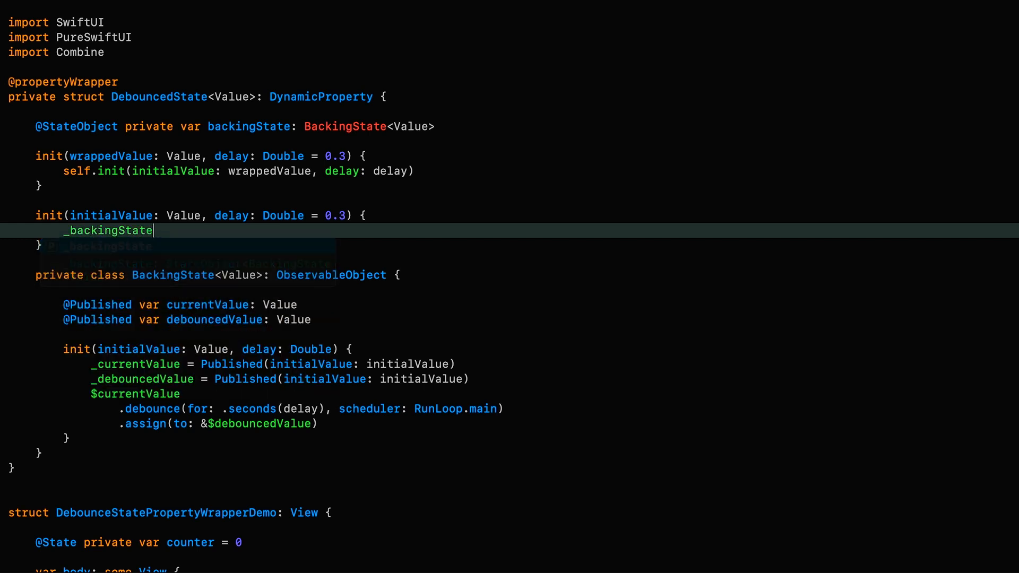
{"action": "type", "text": "= StateObject(wrappedValue:"}
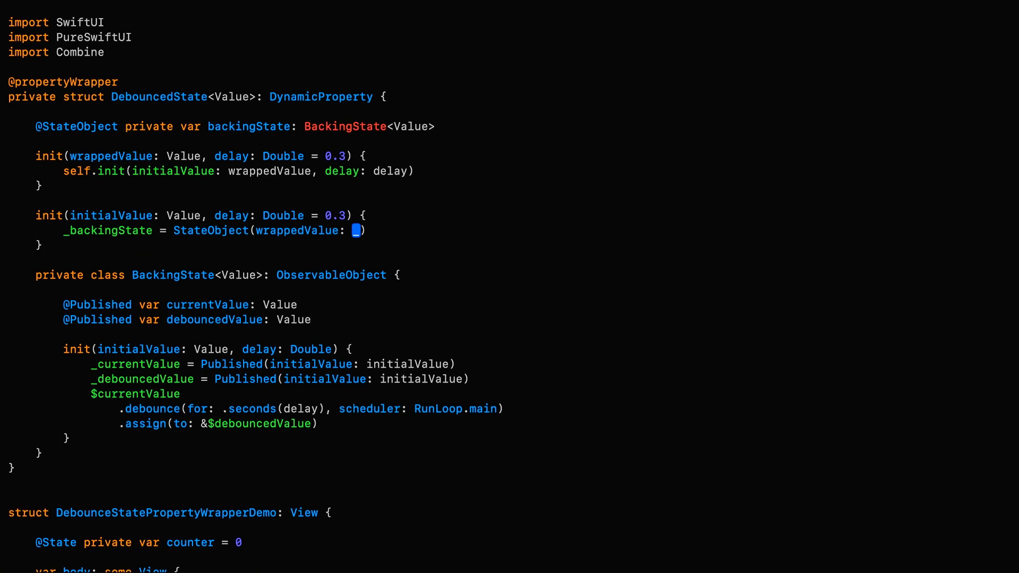
{"action": "type", "text": "BackingState(initialValue: initialValue, delay: d"}
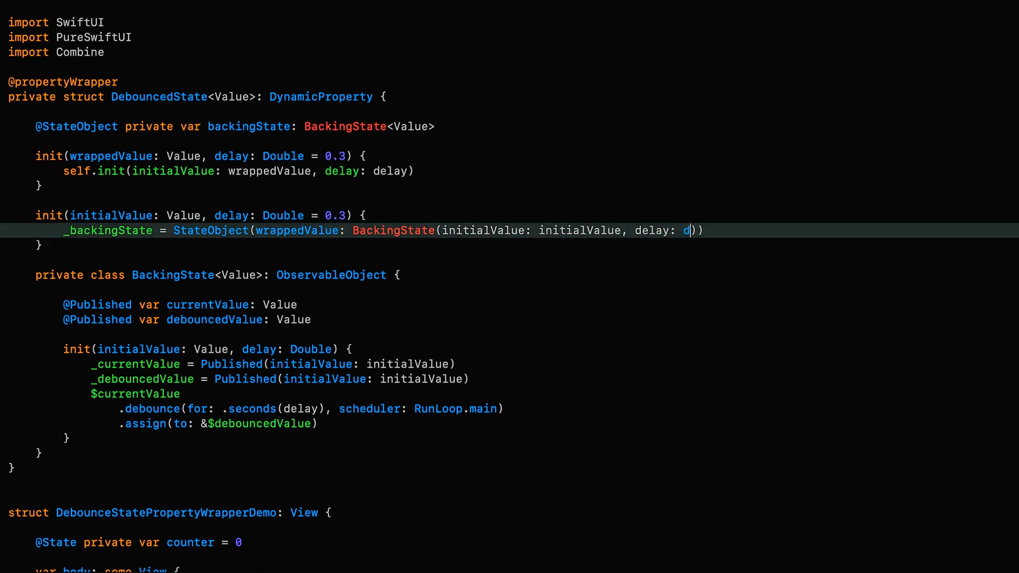
{"action": "type", "text": "elay"}
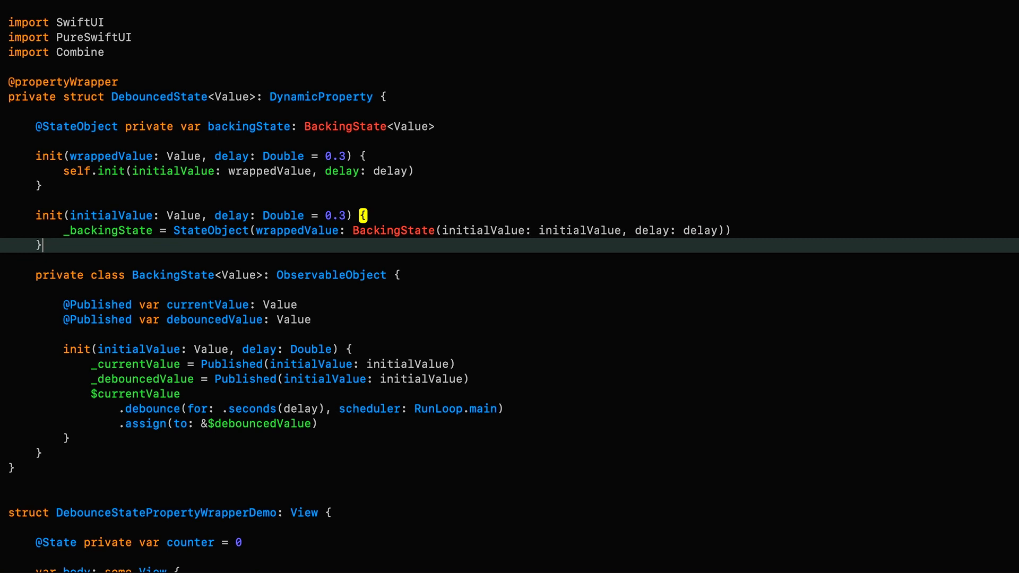
{"action": "type", "text": "var wrappedValue: Value {"}
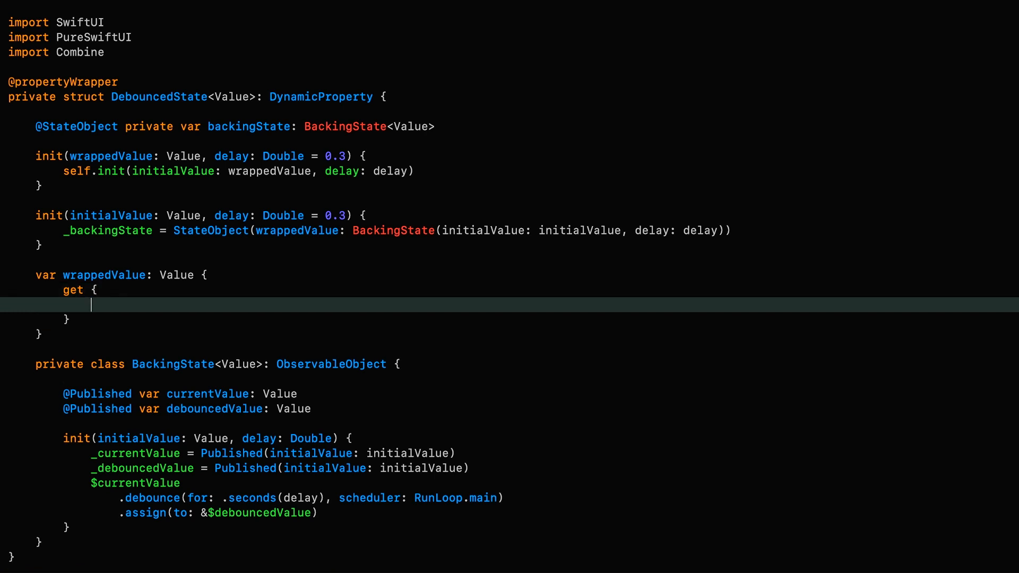
Give wrappedValue a nonmutating setter assigning newValue to backingState.currentValue.
{"action": "type", "text": "nonmutating"}
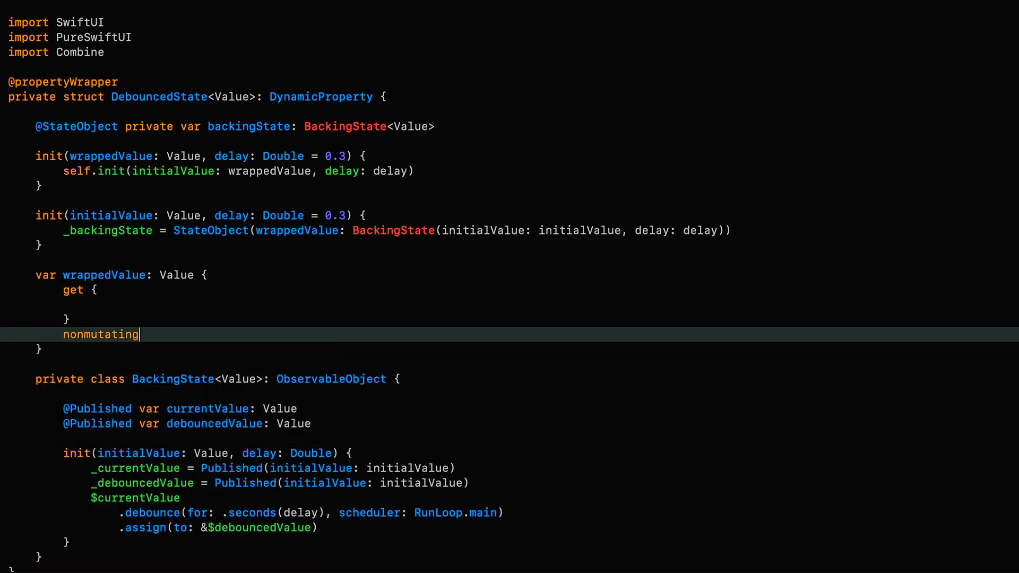
{"action": "type", "text": "set {"}
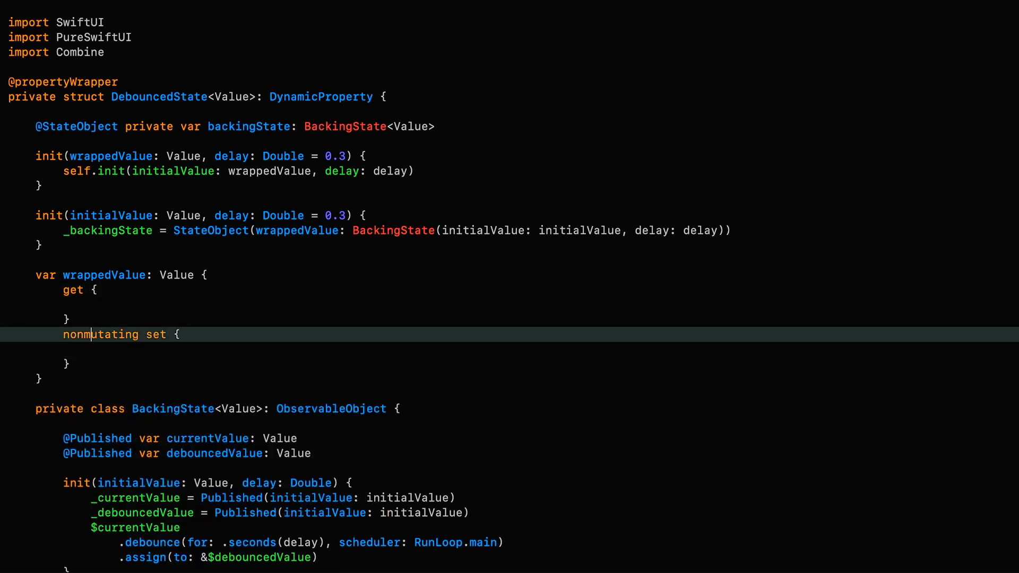
{"action": "type", "text": "backingState.currentValue"}
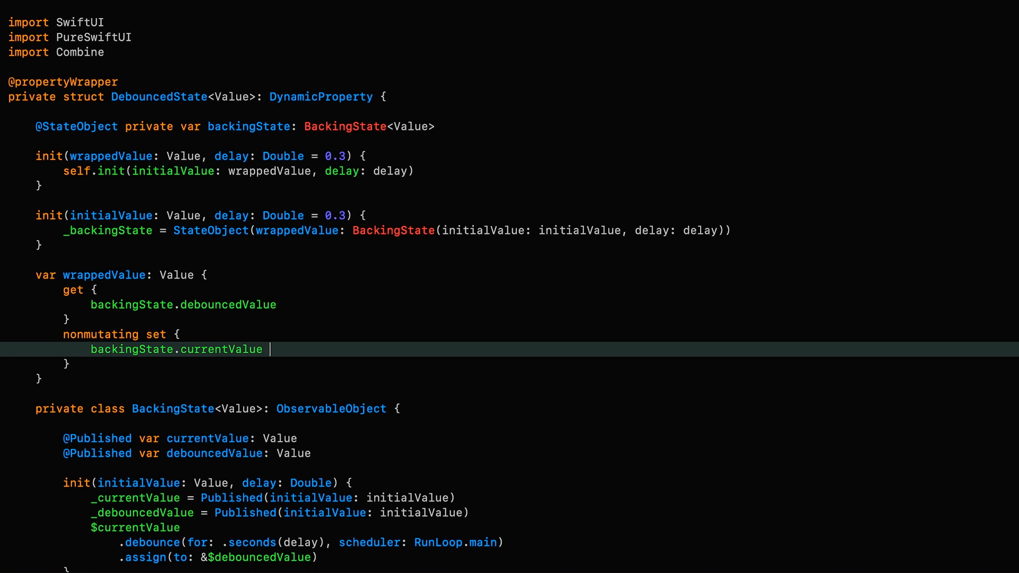
{"action": "type", "text": "= newValue"}
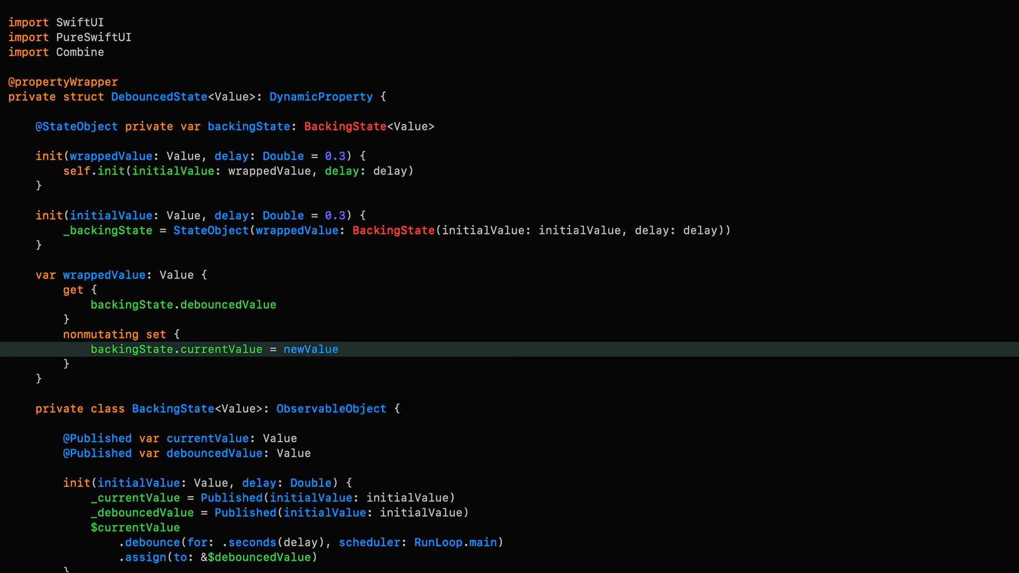
Leave a blank line after the wrappedValue property's closing brace.
{"action": "left_click", "coordinate": [338, 350]}
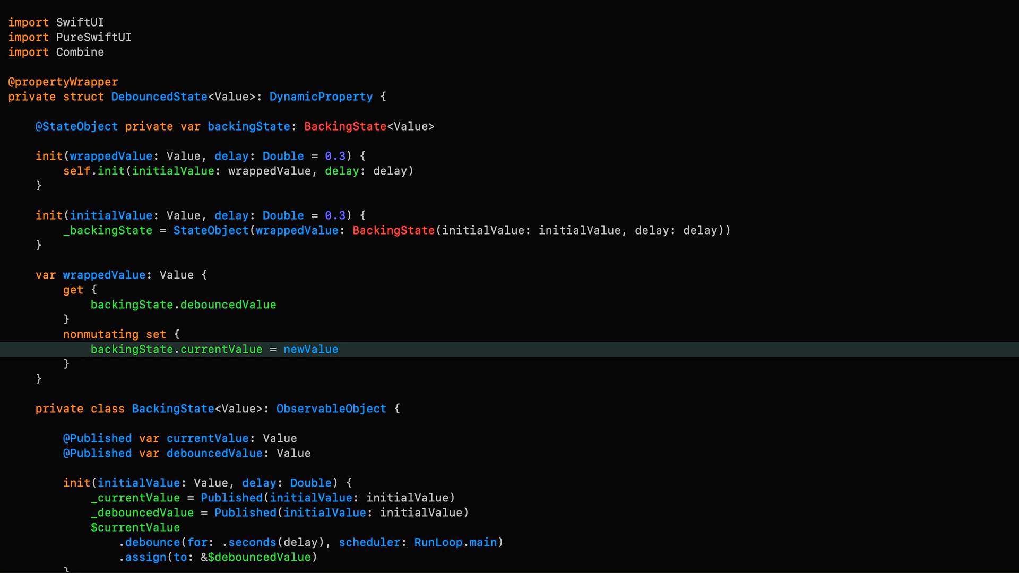
{"action": "left_click", "coordinate": [337, 349]}
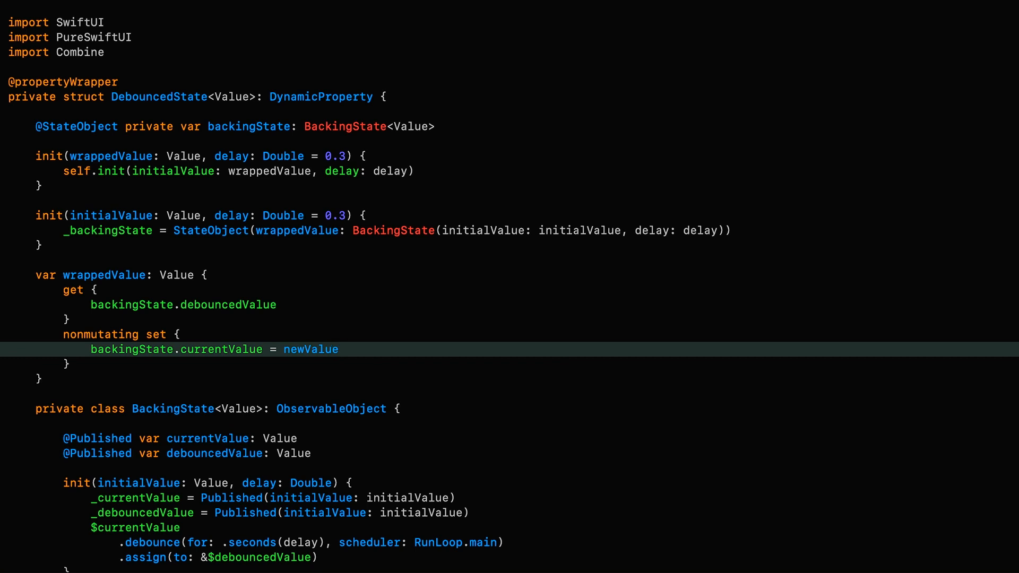
{"action": "left_click", "coordinate": [337, 349]}
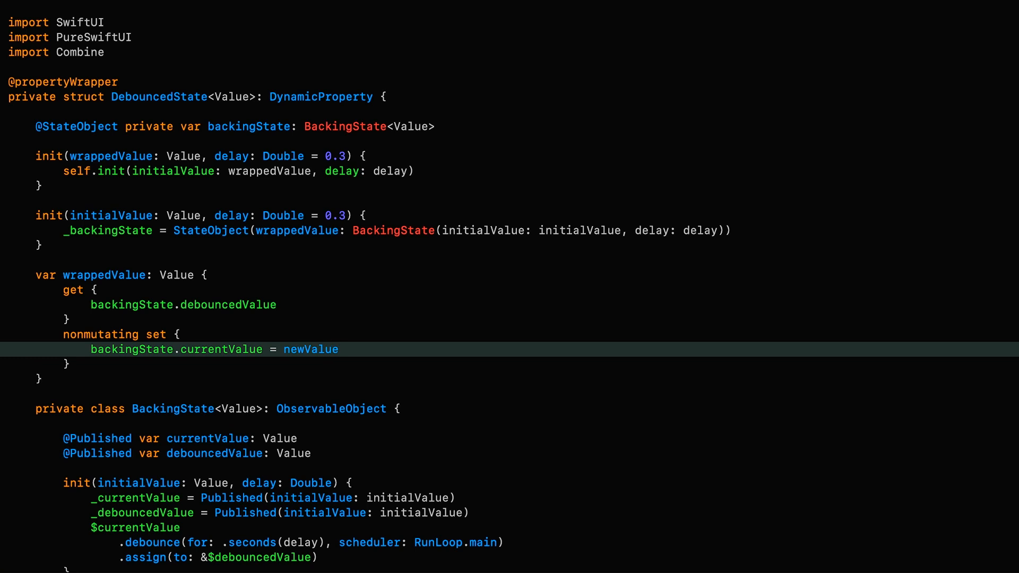
{"action": "left_click", "coordinate": [337, 349]}
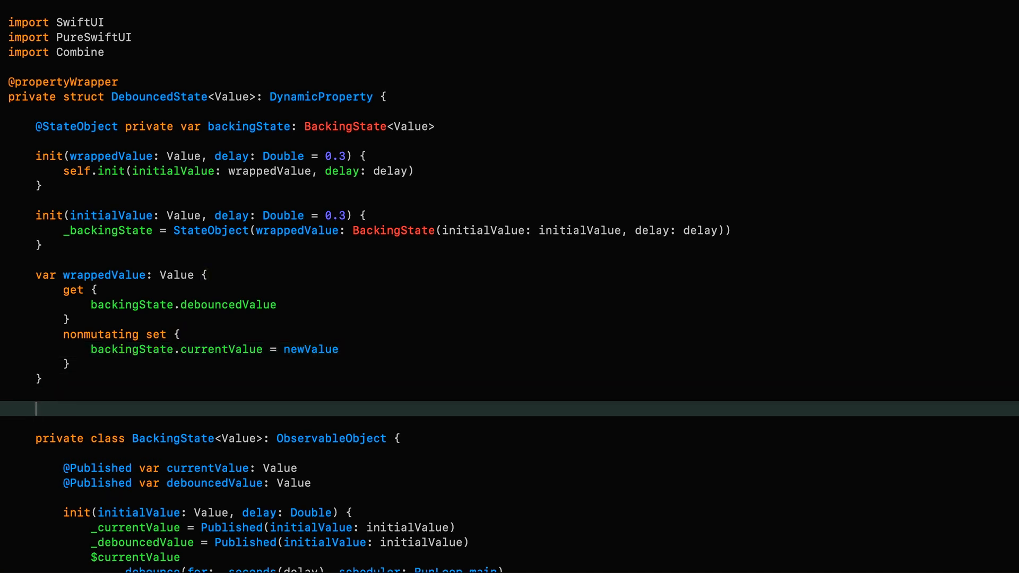
Declare var projectedValue: Binding<Value> whose setter writes $0 to backingState.currentValue.
{"action": "type", "text": "var projected"}
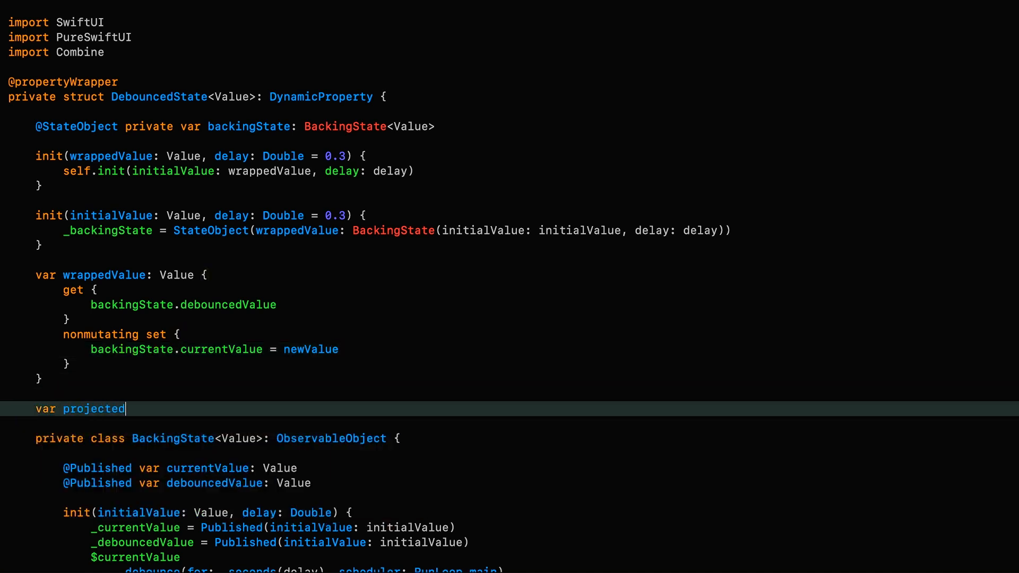
{"action": "type", "text": "Value: Binding<Value> {"}
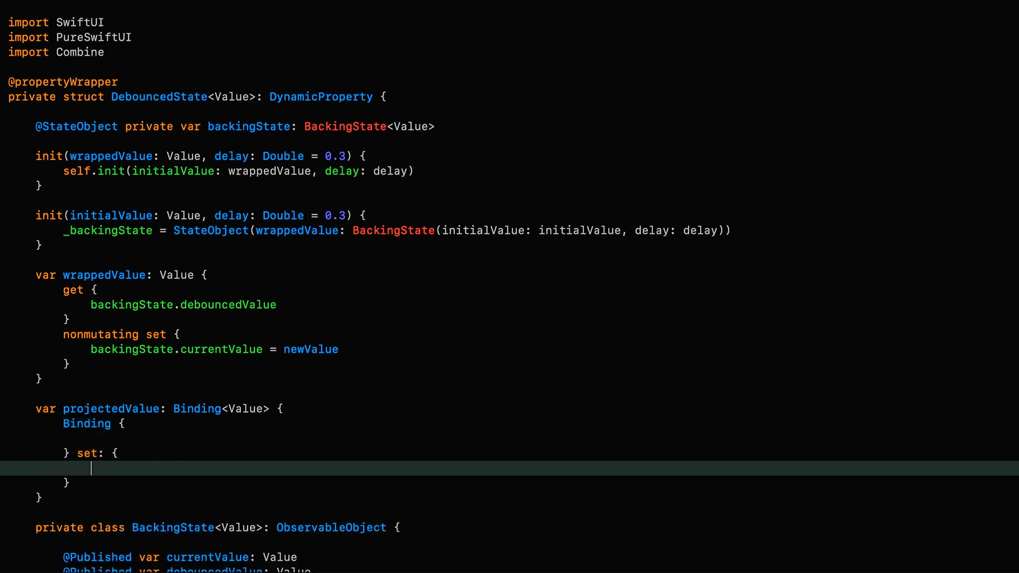
{"action": "type", "text": "backingState.currentValue = $0"}
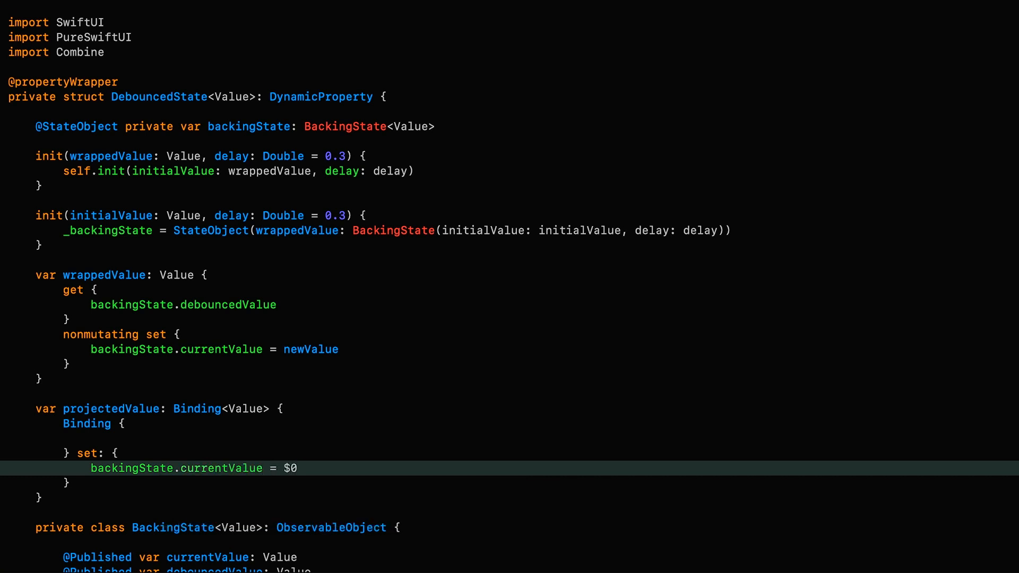
Fill the Binding's getter to return backingState.debouncedValue.
{"action": "left_click", "coordinate": [298, 468]}
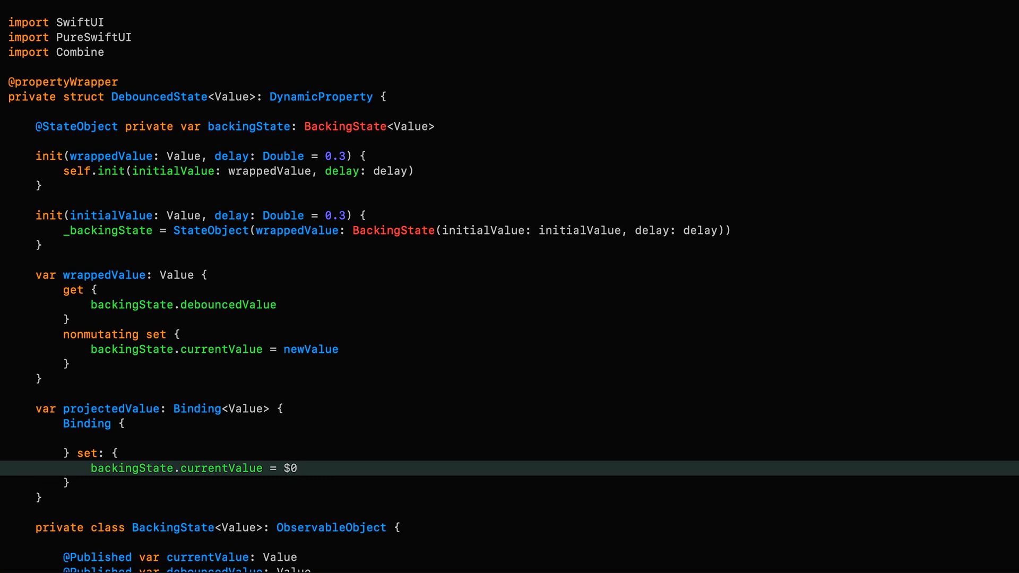
{"action": "left_click", "coordinate": [296, 468]}
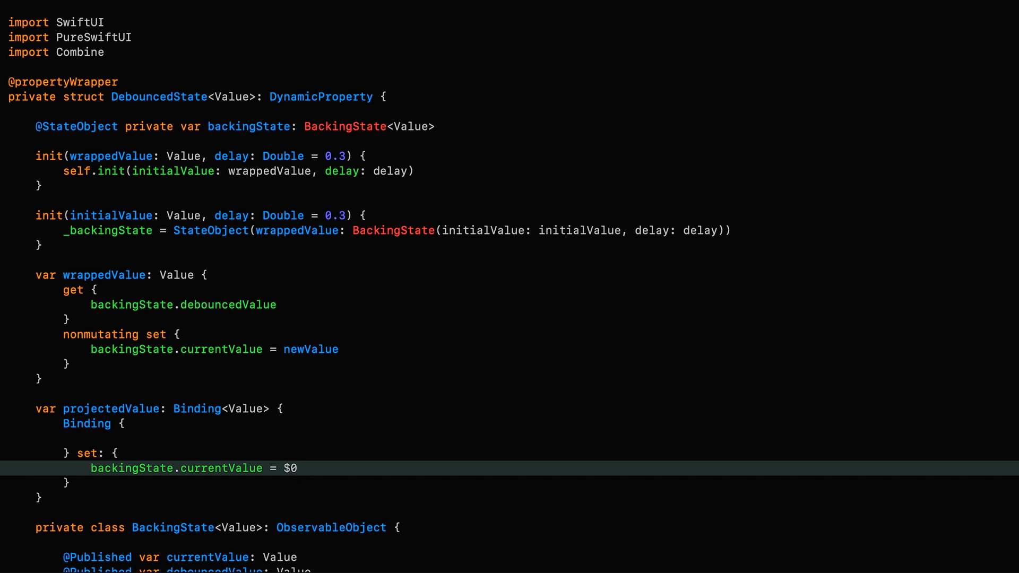
{"action": "left_click", "coordinate": [296, 468]}
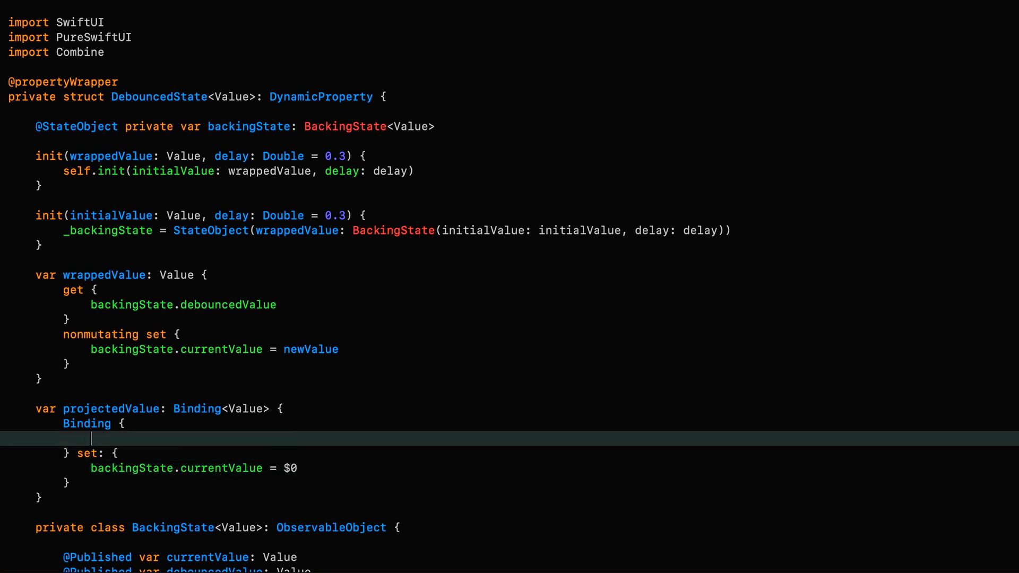
{"action": "type", "text": "backingState.debouncedValue"}
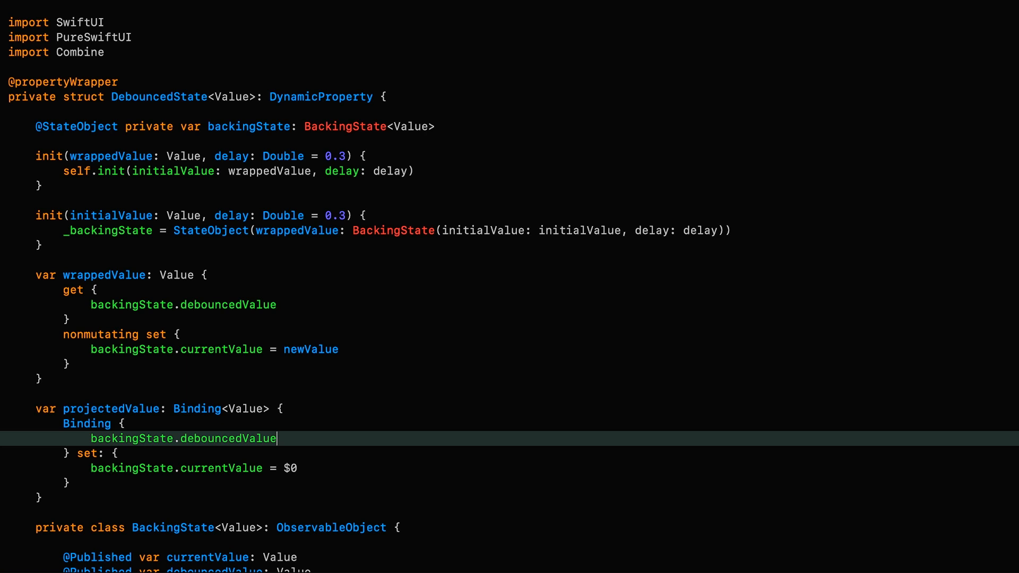
{"action": "scroll", "scroll_direction": "down", "scroll_amount": 3}
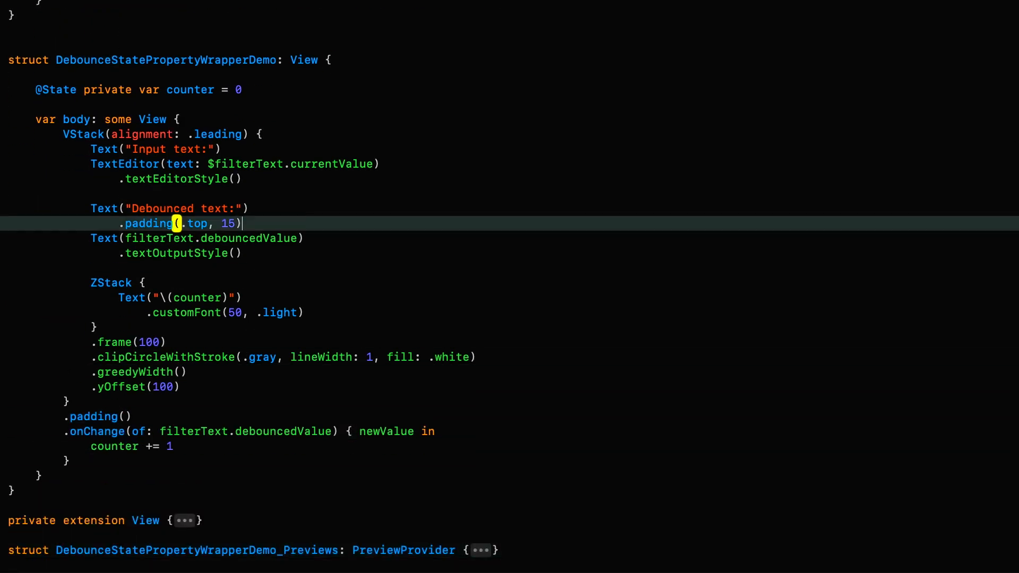
{"action": "type", "text": "@Deb"}
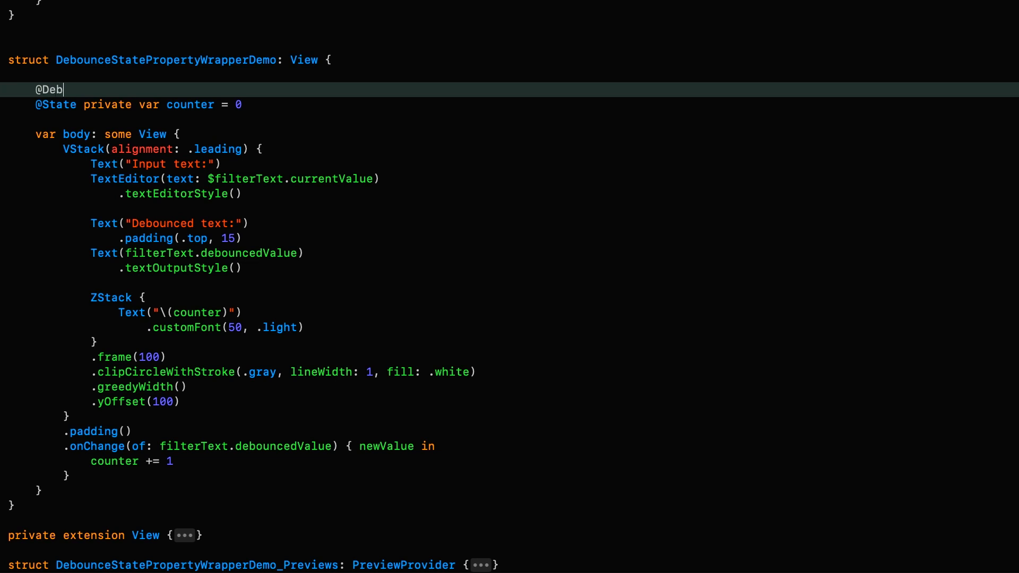
{"action": "type", "text": "ouncedState p"}
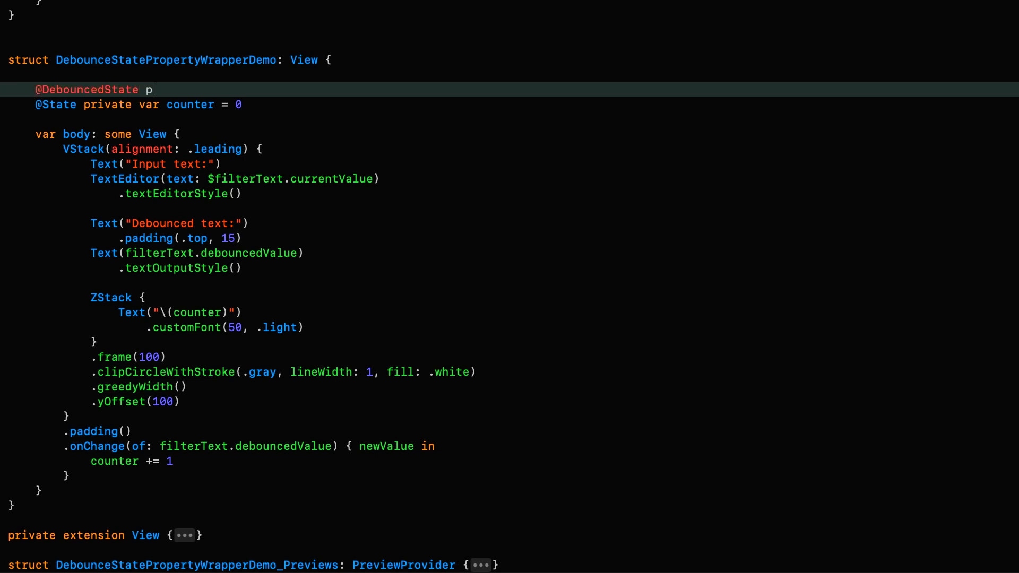
{"action": "type", "text": "rivate var filterText = \""}
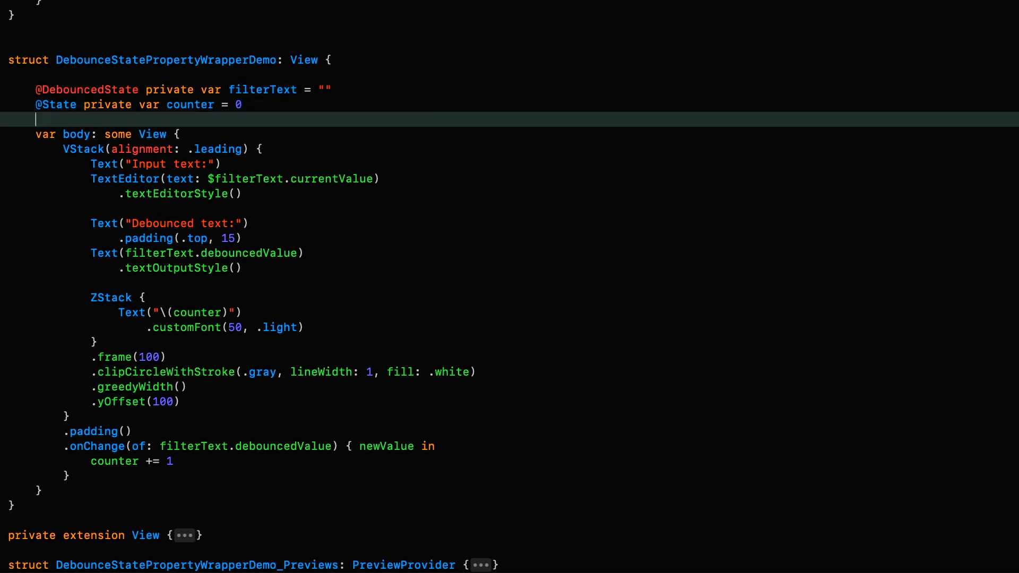
{"action": "double_click", "coordinate": [328, 178]}
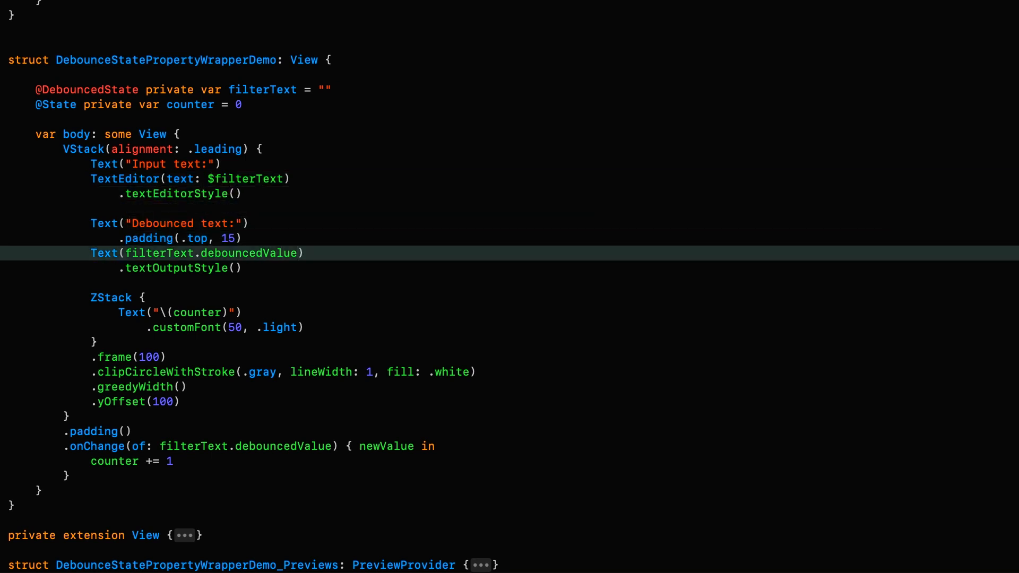
{"action": "double_click", "coordinate": [248, 253]}
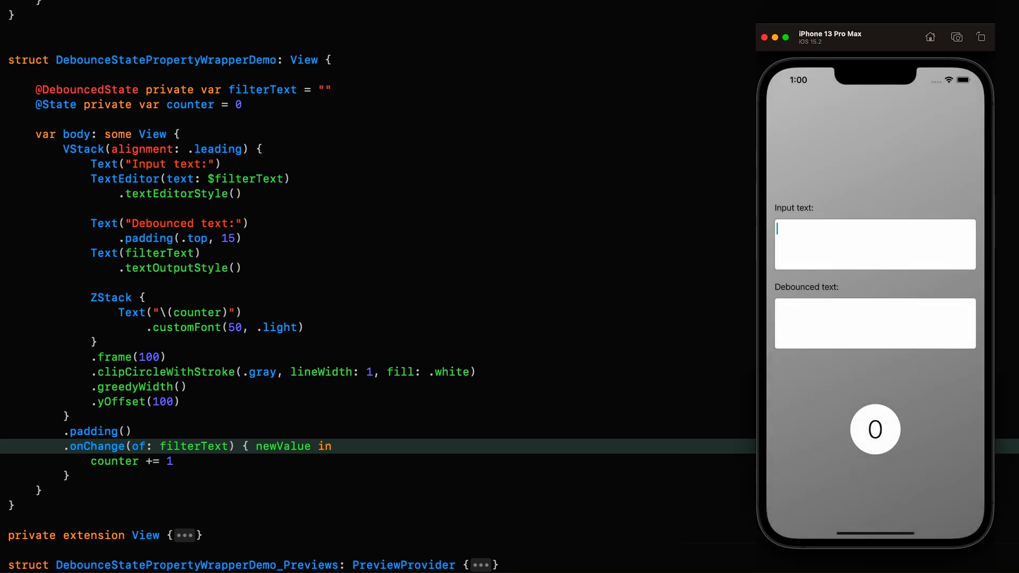
Use filterText directly in the output Text and onChange, run the demo, and return to the DebouncedState source.
{"action": "type", "text": "dad"}
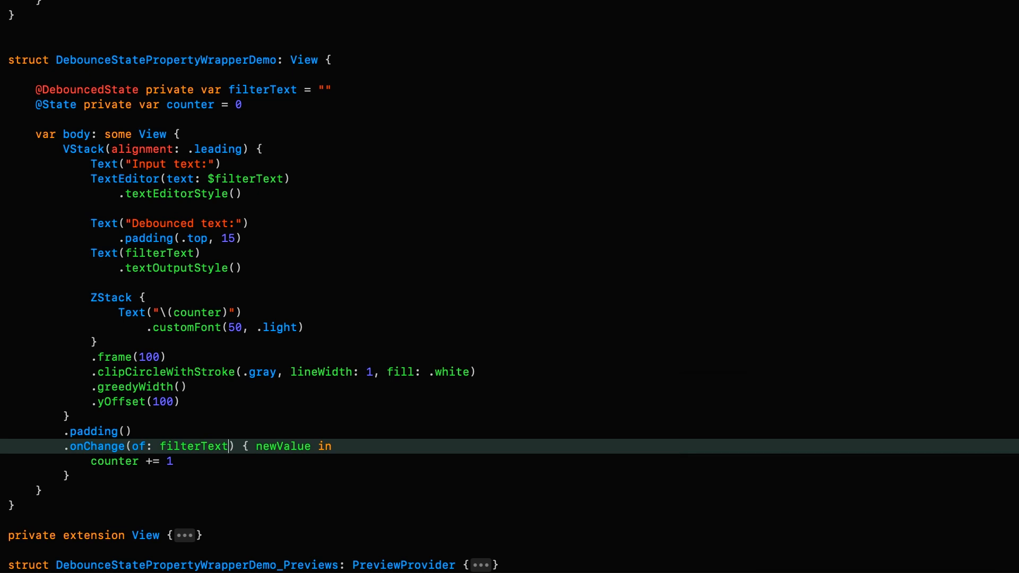
{"action": "scroll", "scroll_direction": "up", "scroll_amount": 3}
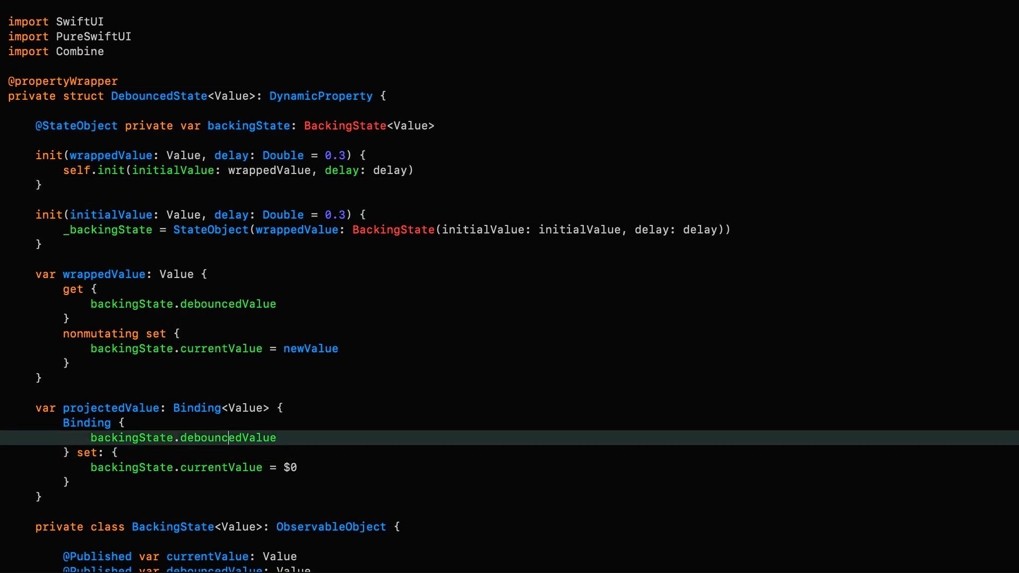
Change the projectedValue getter to backingState.currentValue, then type 'It should be working just the way we expect' in the demo's Input field.
{"action": "double_click", "coordinate": [210, 438]}
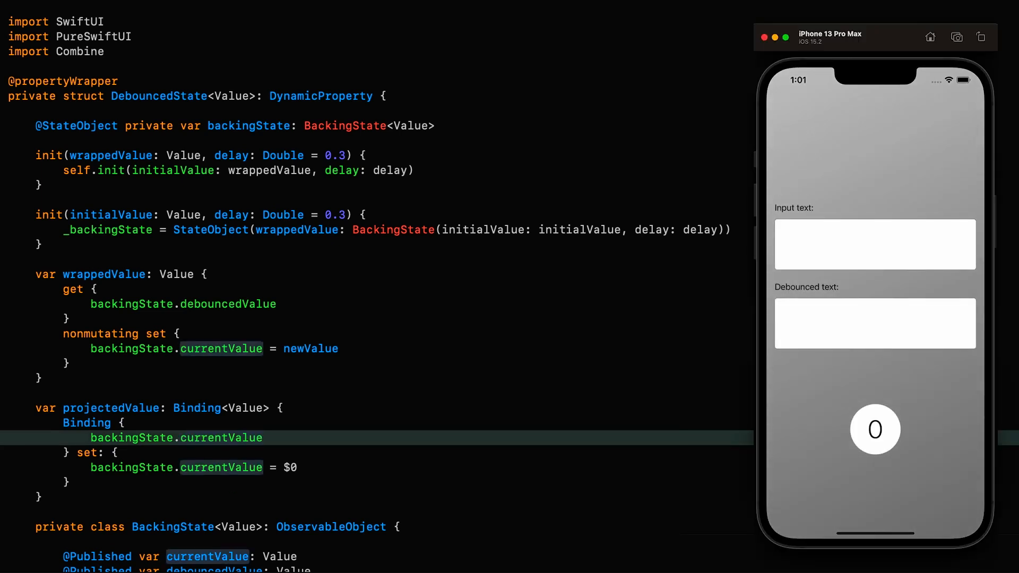
{"action": "left_click", "coordinate": [873, 244]}
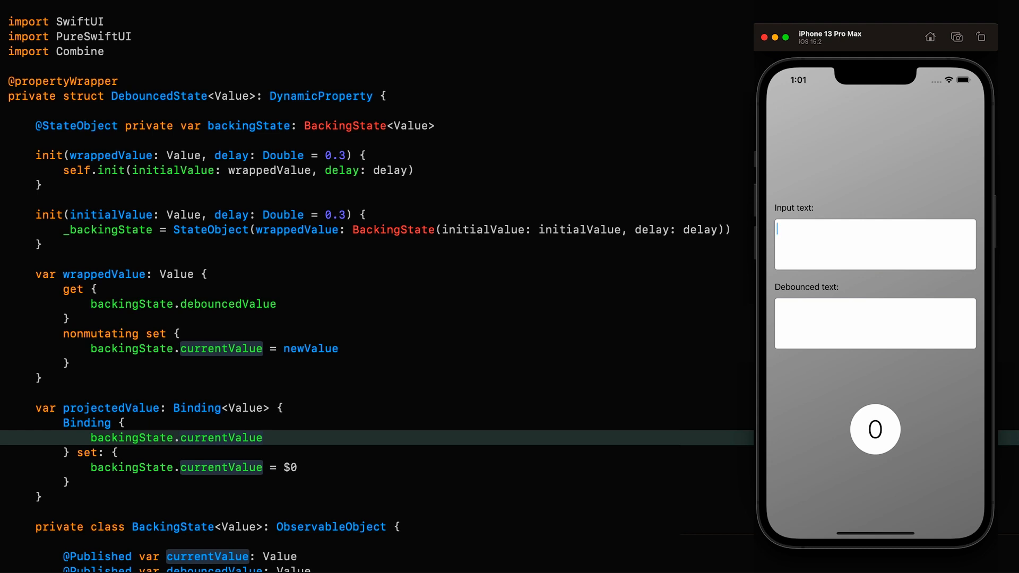
{"action": "type", "text": "It should b"}
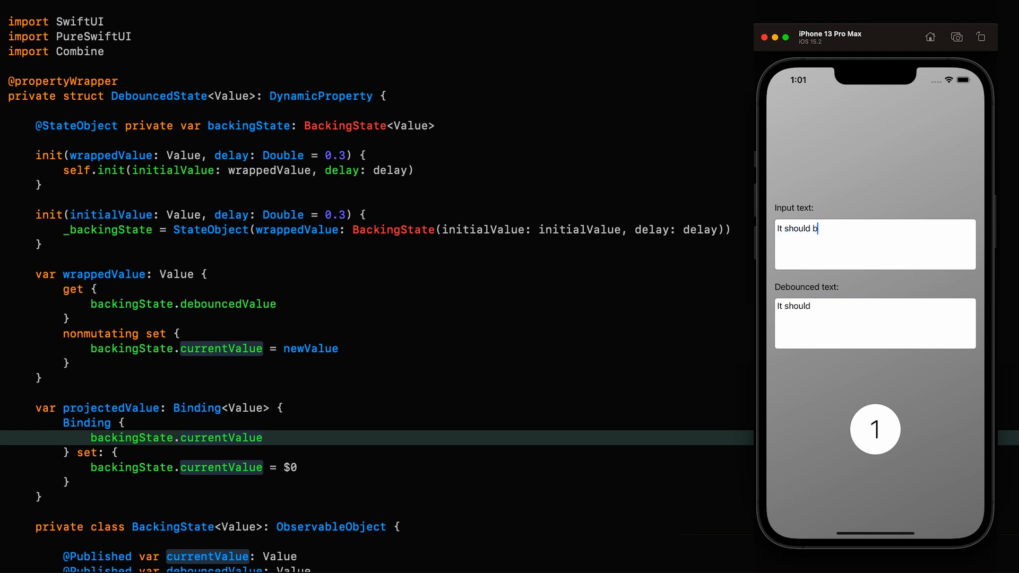
{"action": "type", "text": "e working just"}
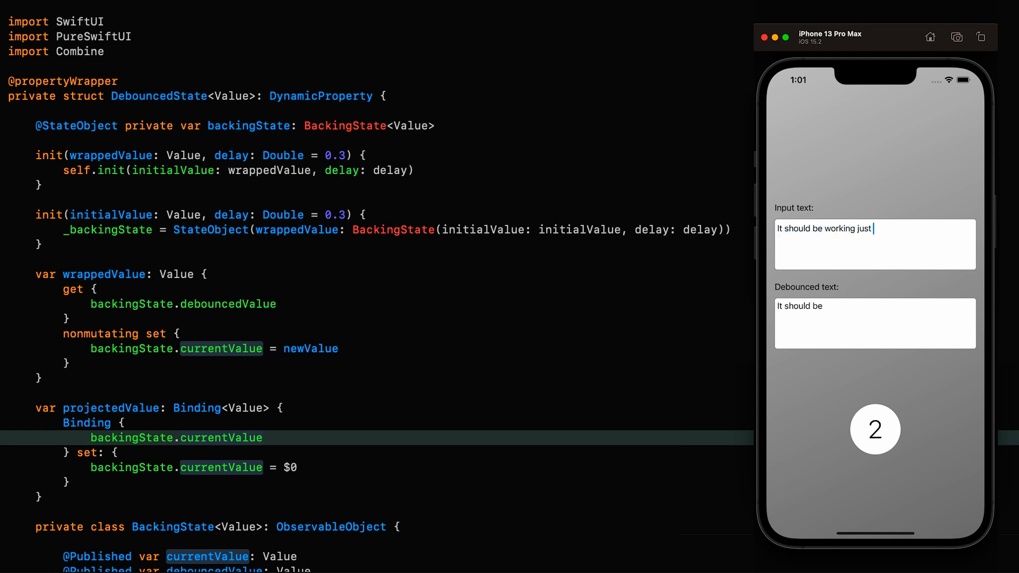
{"action": "type", "text": "the way we expe"}
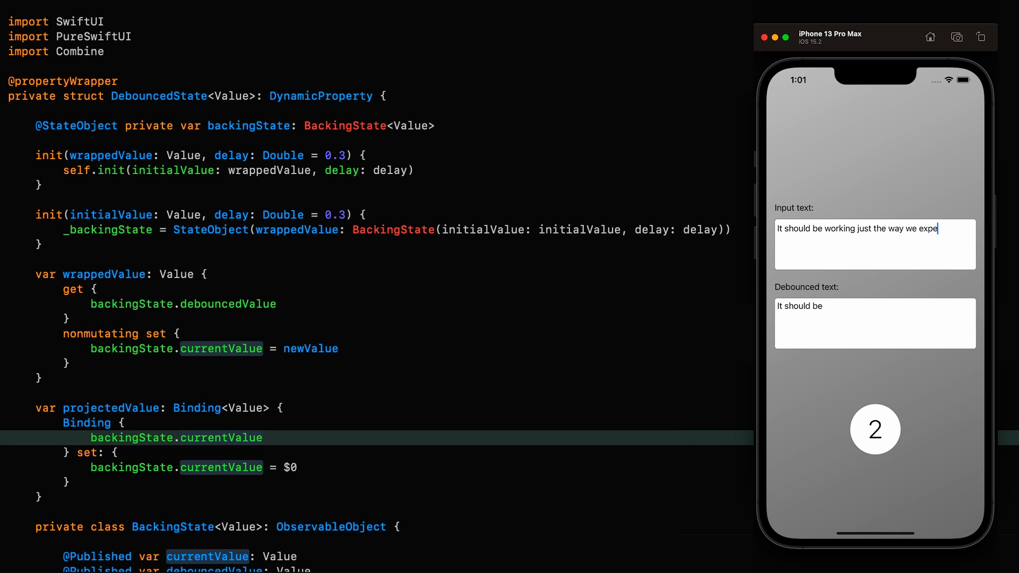
{"action": "type", "text": "ct"}
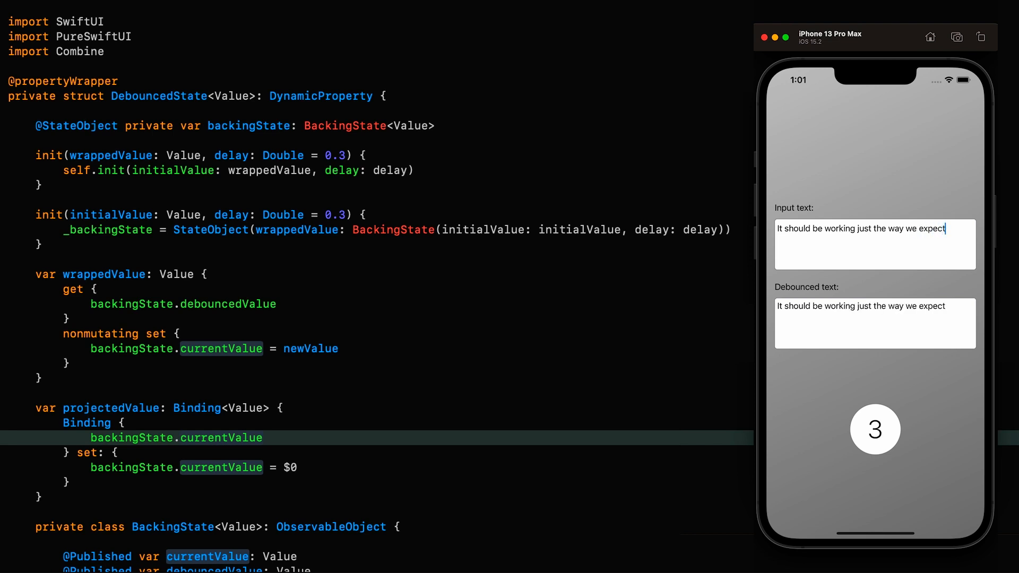
{"action": "scroll", "scroll_direction": "down", "scroll_amount": 3}
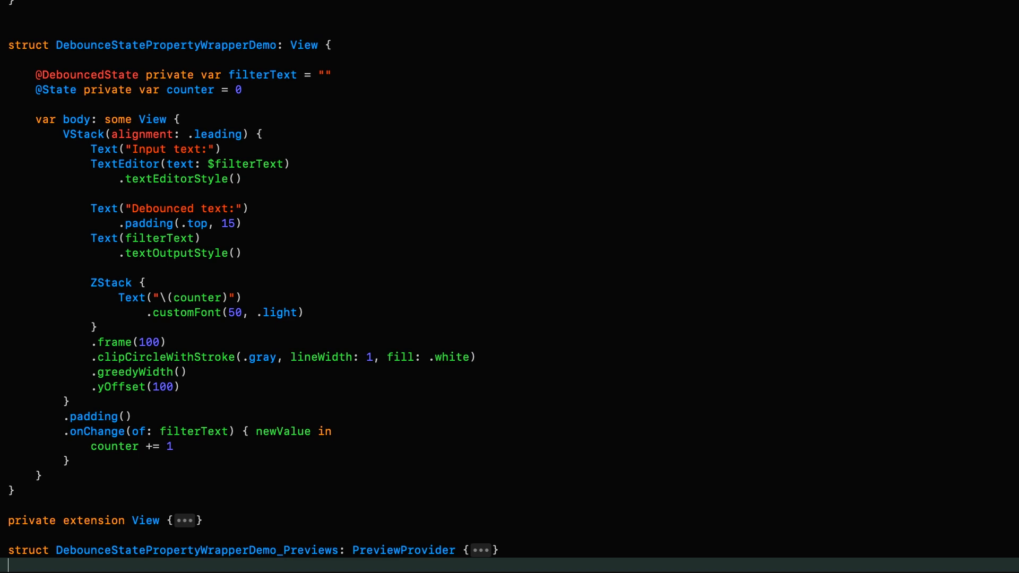
{"action": "left_click", "coordinate": [95, 327]}
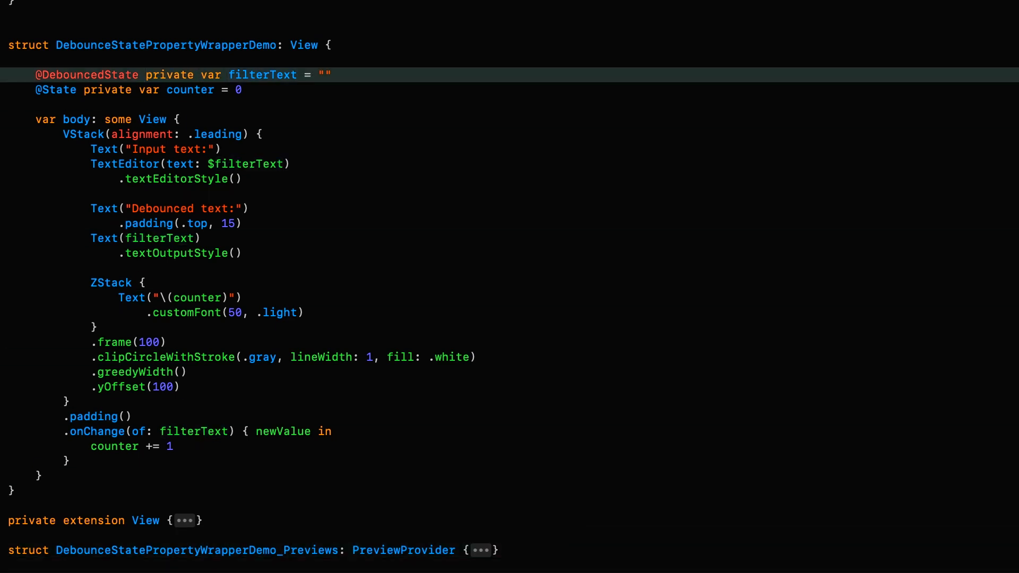
{"action": "type", "text": "(delay: 0)"}
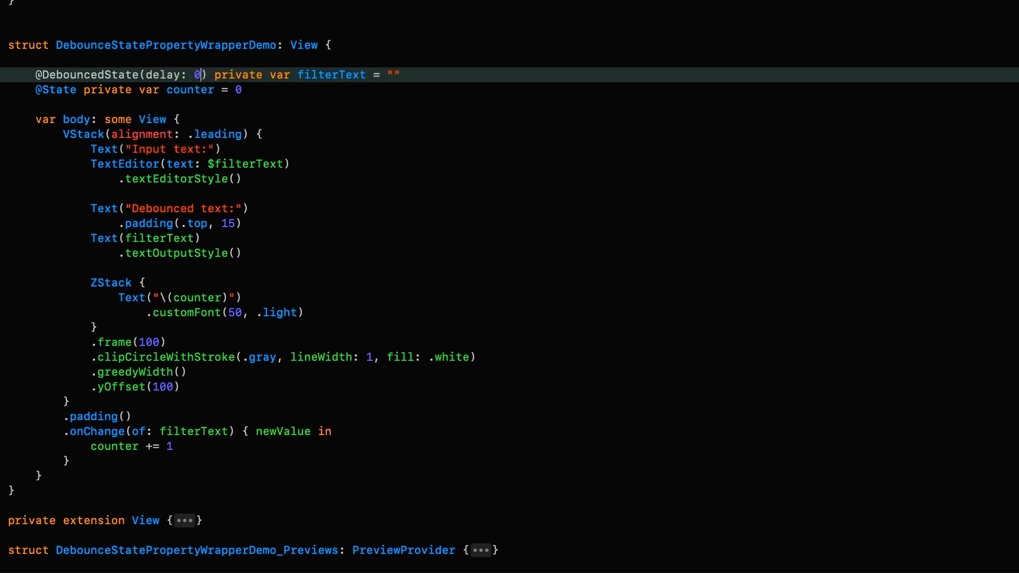
{"action": "type", "text": ".5"}
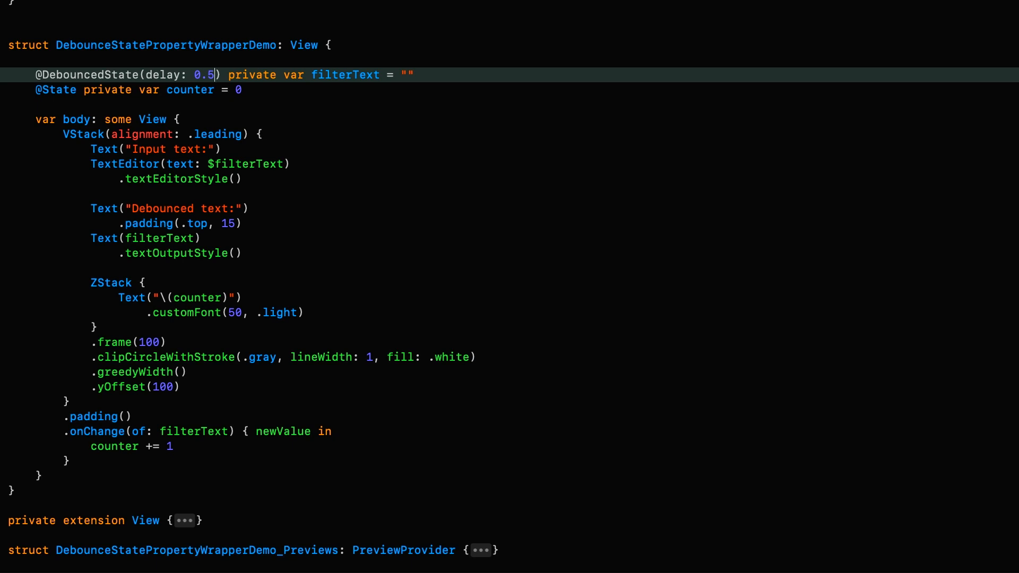
{"action": "scroll", "scroll_direction": "up", "scroll_amount": 3}
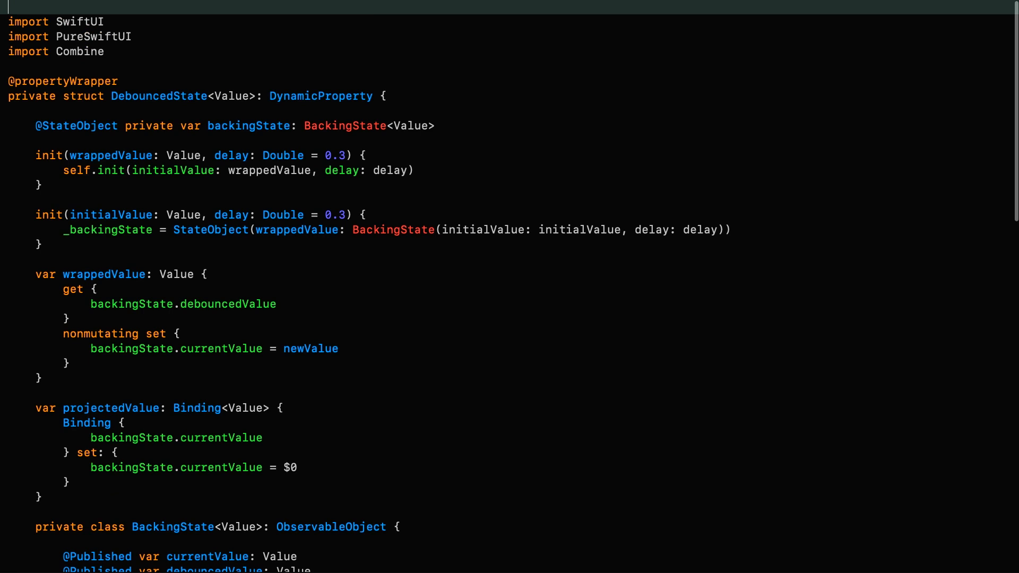